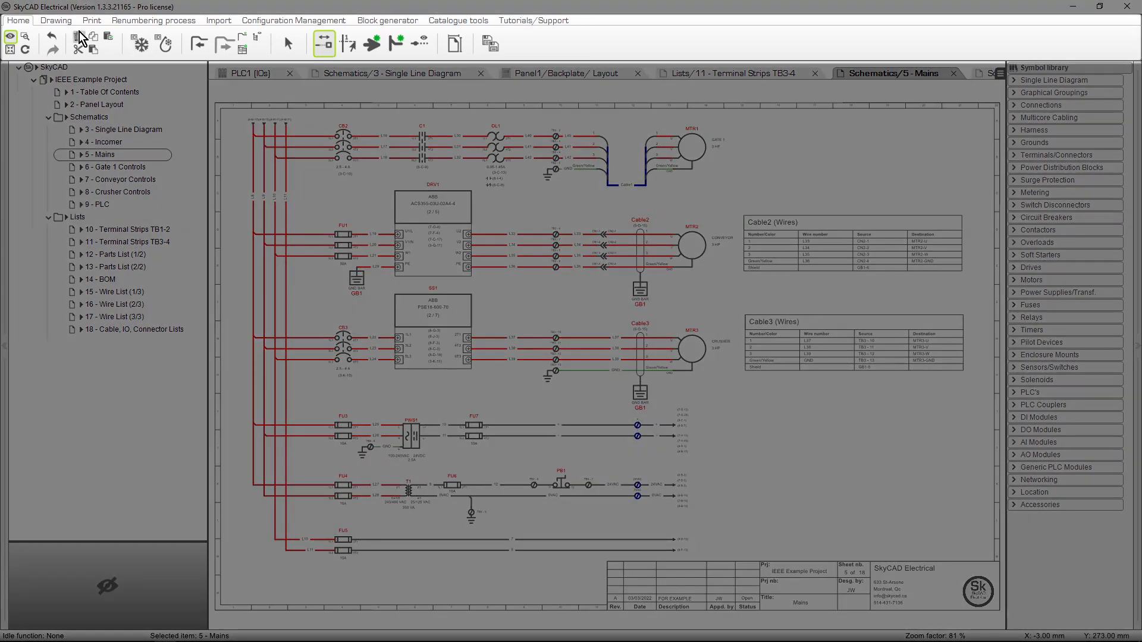
Step: Browse the Drawing, Renumbering process, Block generator and Tutorials/Support ribbon tabs
click(56, 19)
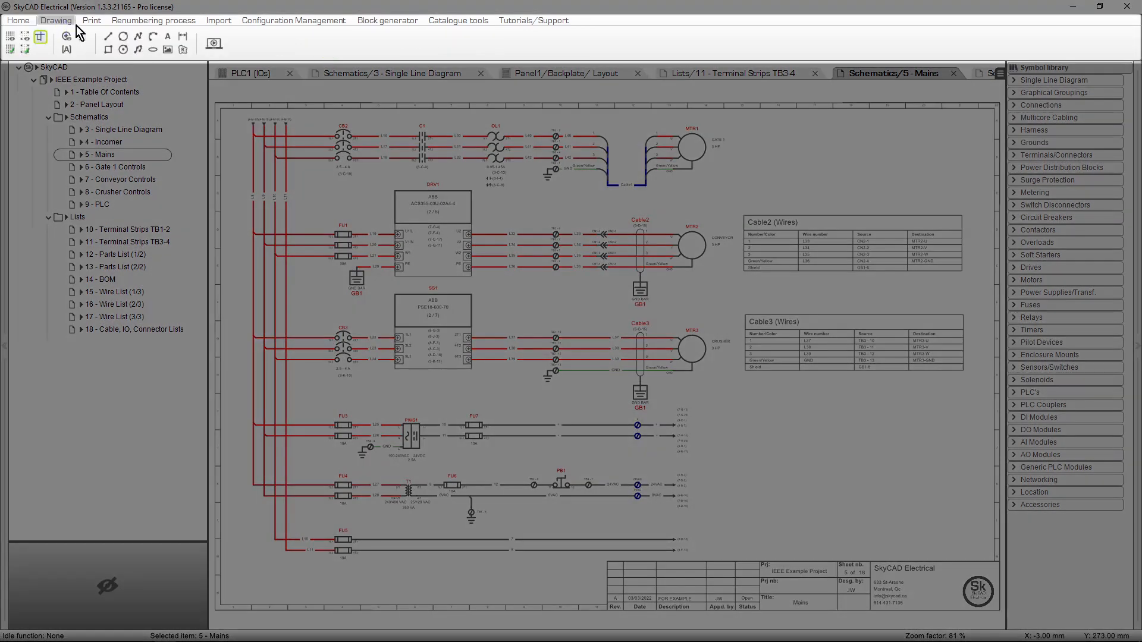
click(152, 20)
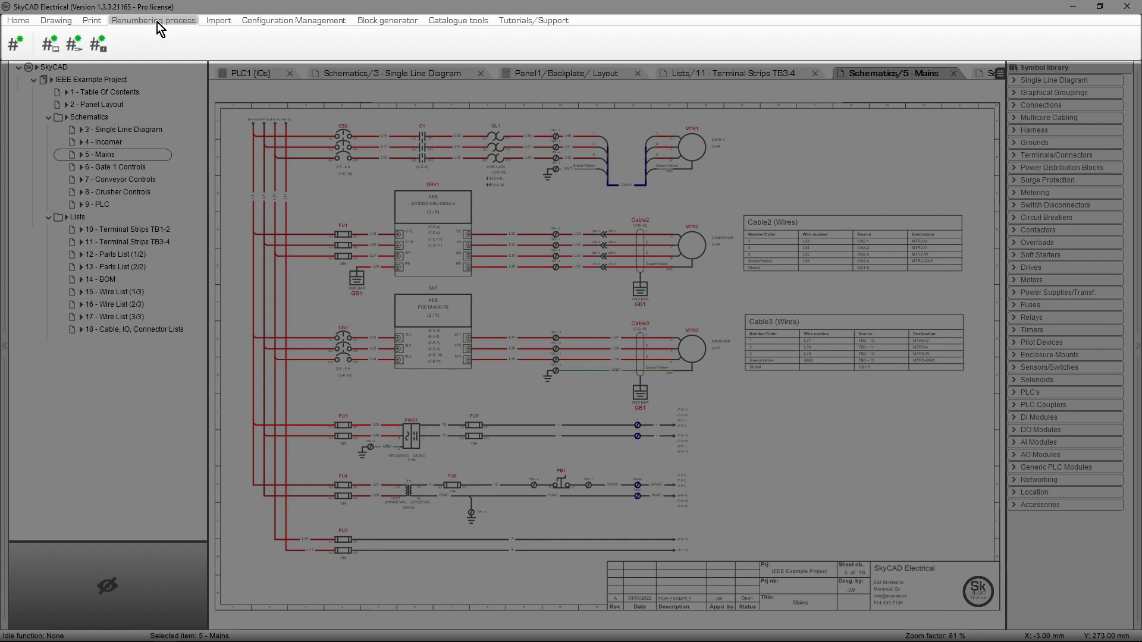
click(387, 20)
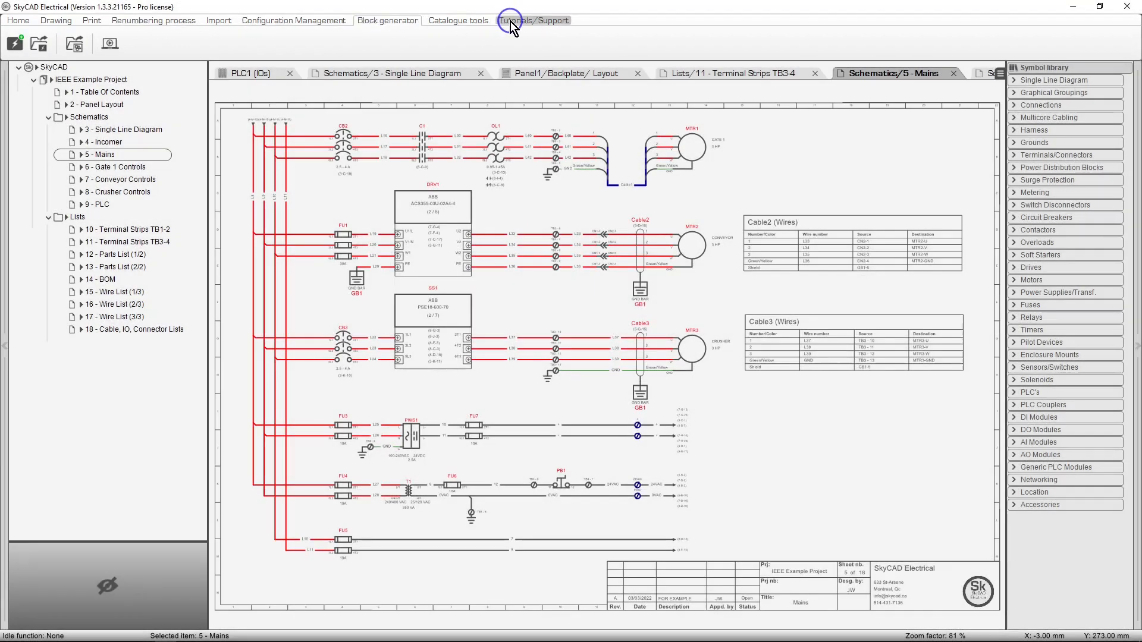
click(533, 19)
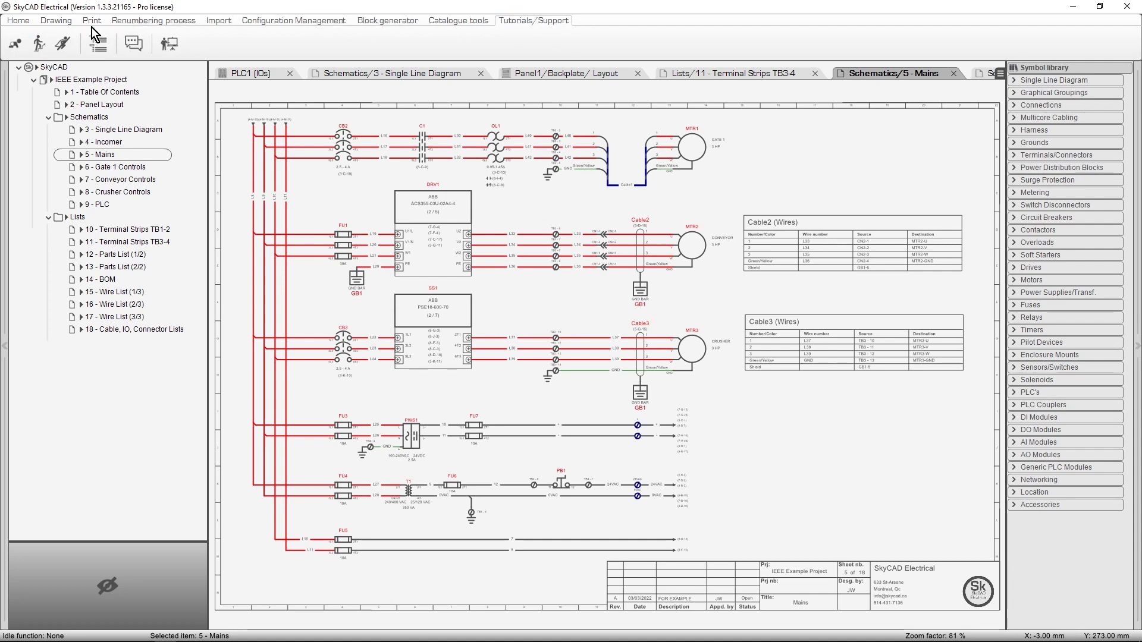
mouse_move(124, 61)
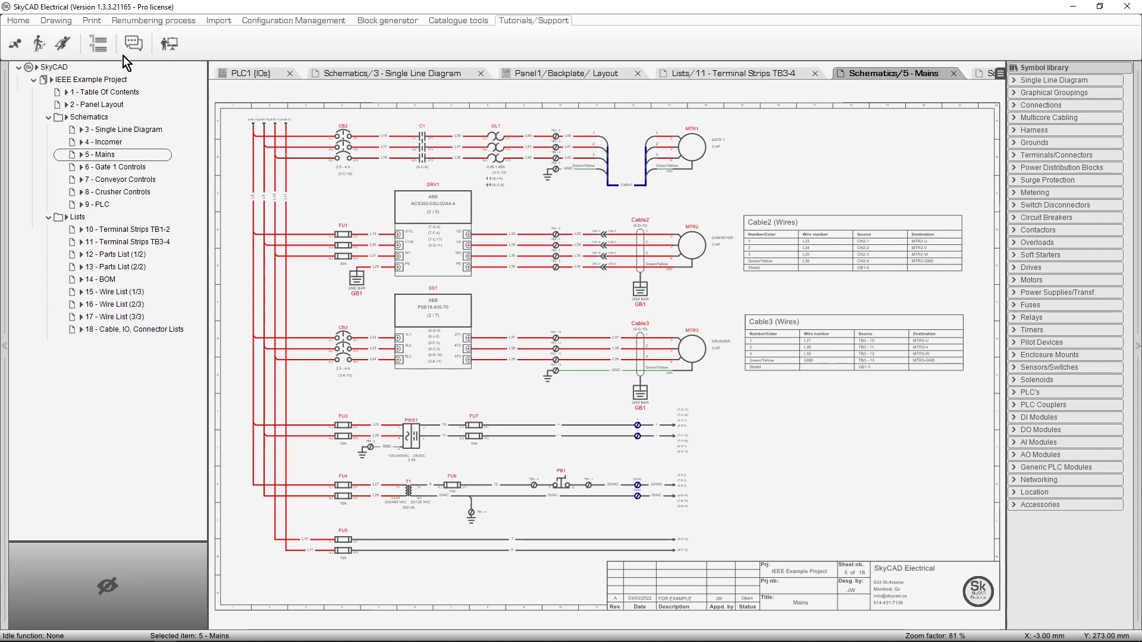
mouse_move(132, 44)
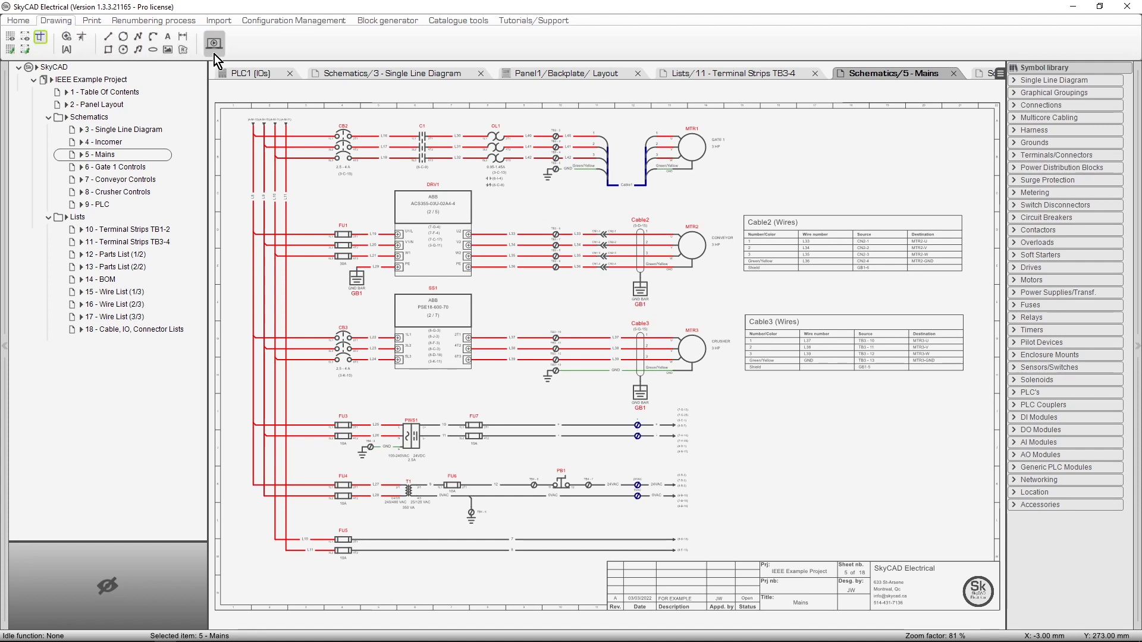
mouse_move(214, 44)
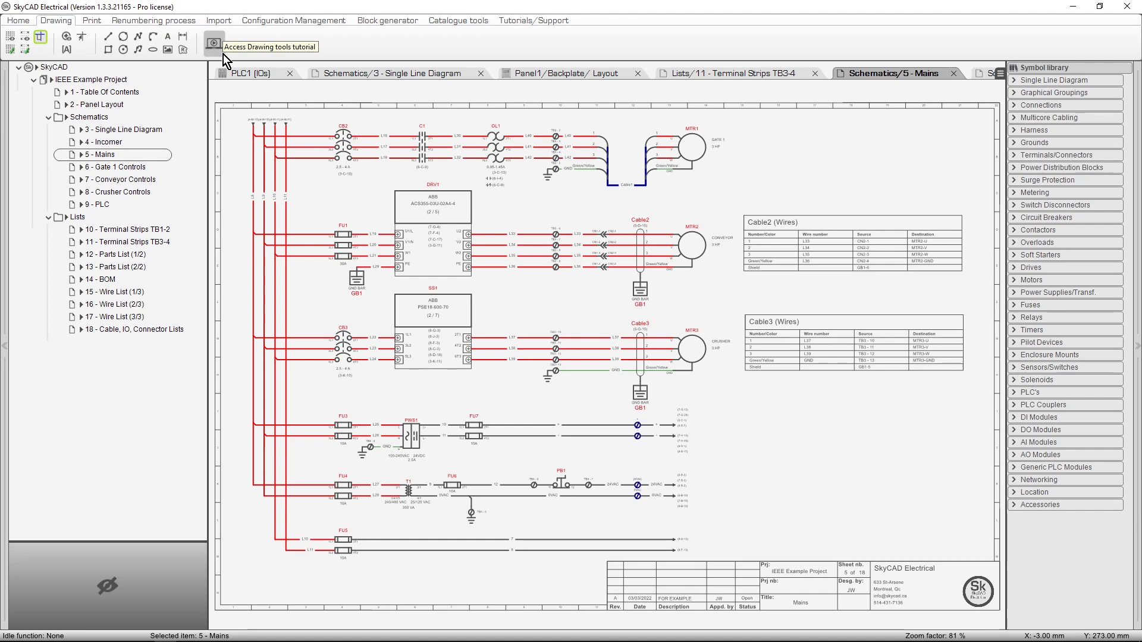
mouse_move(117, 80)
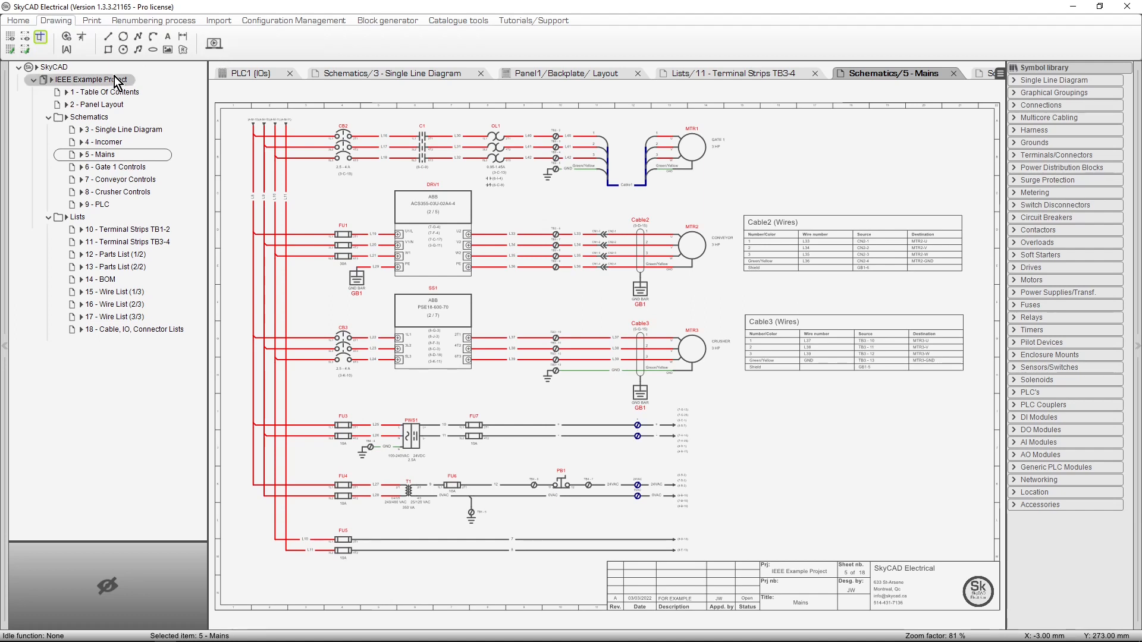
Step: Enter 00012 as the IEEE Example Project's Number in its properties panel
click(17, 20)
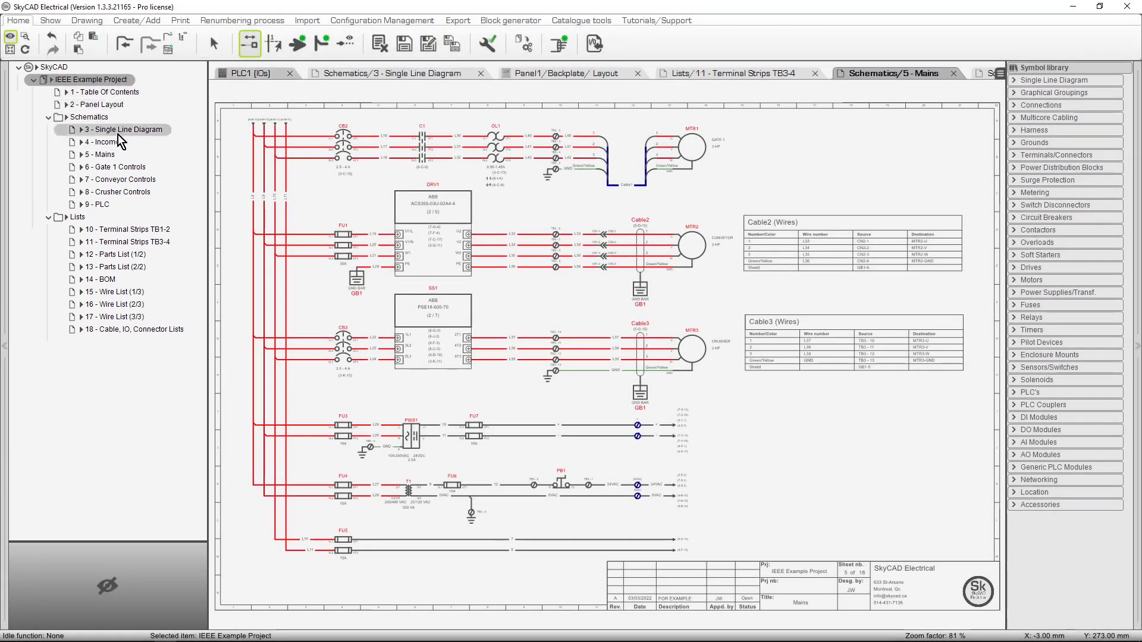
click(134, 329)
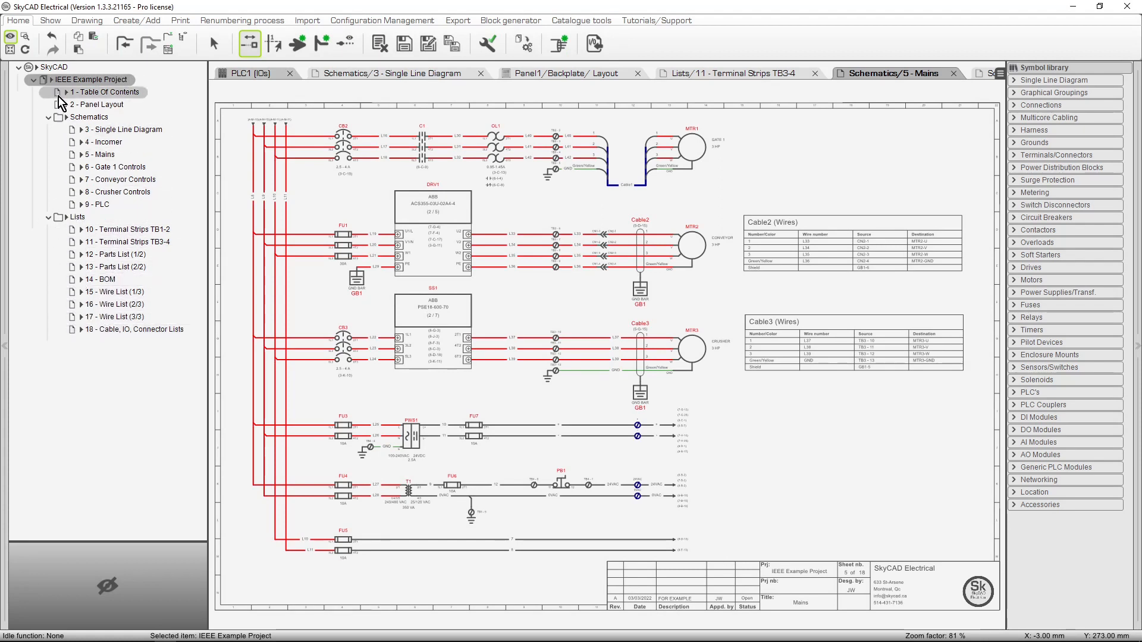
click(91, 79)
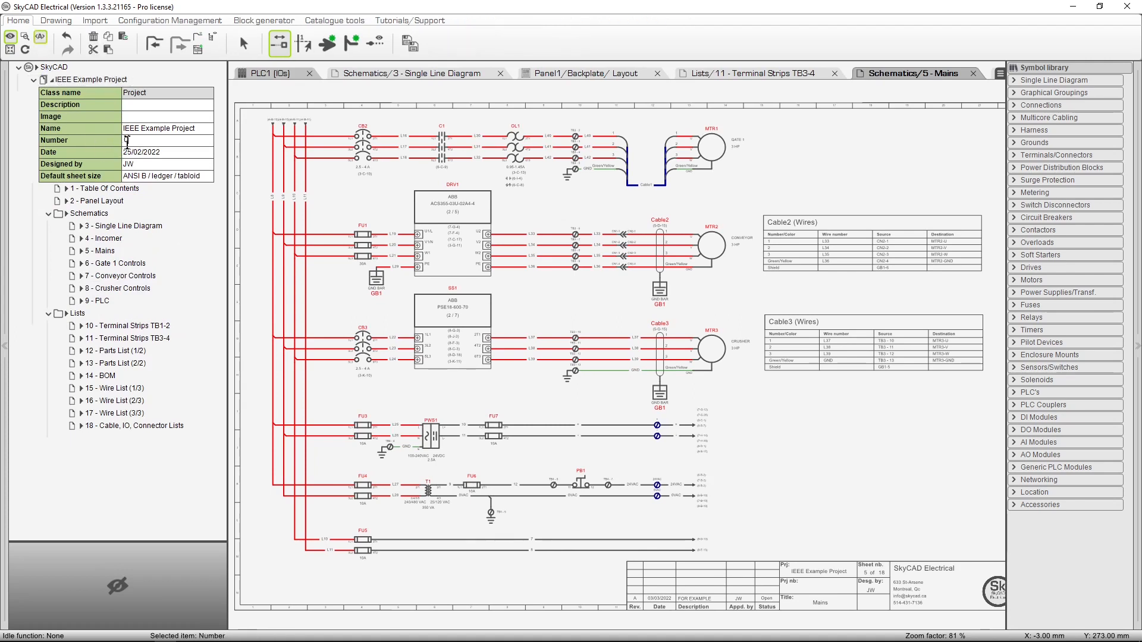
click(42, 79)
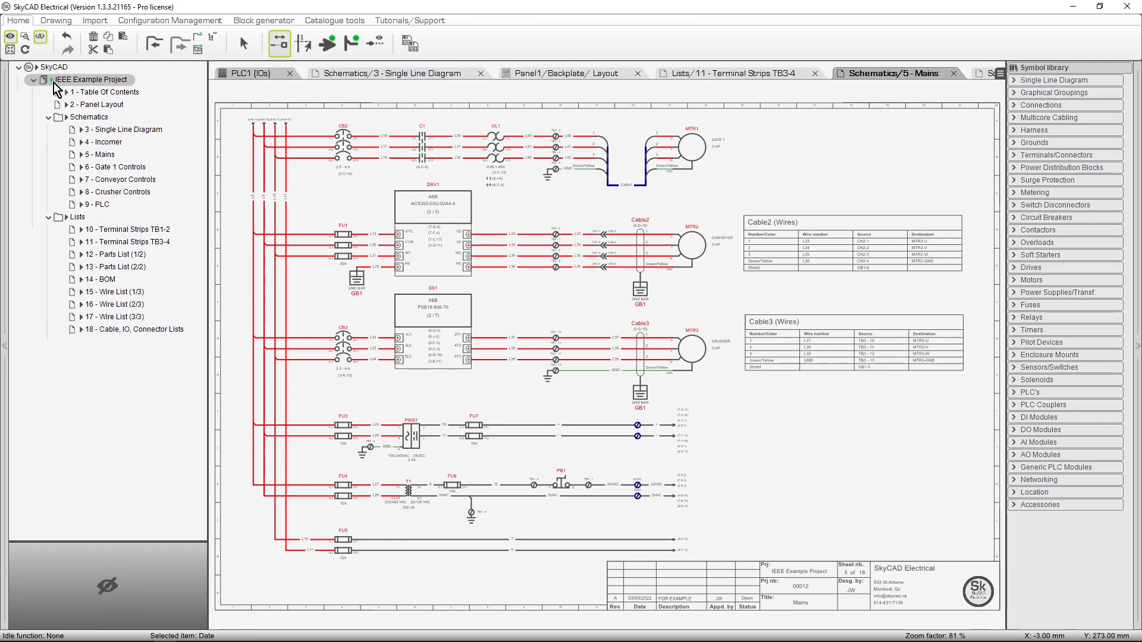
click(93, 79)
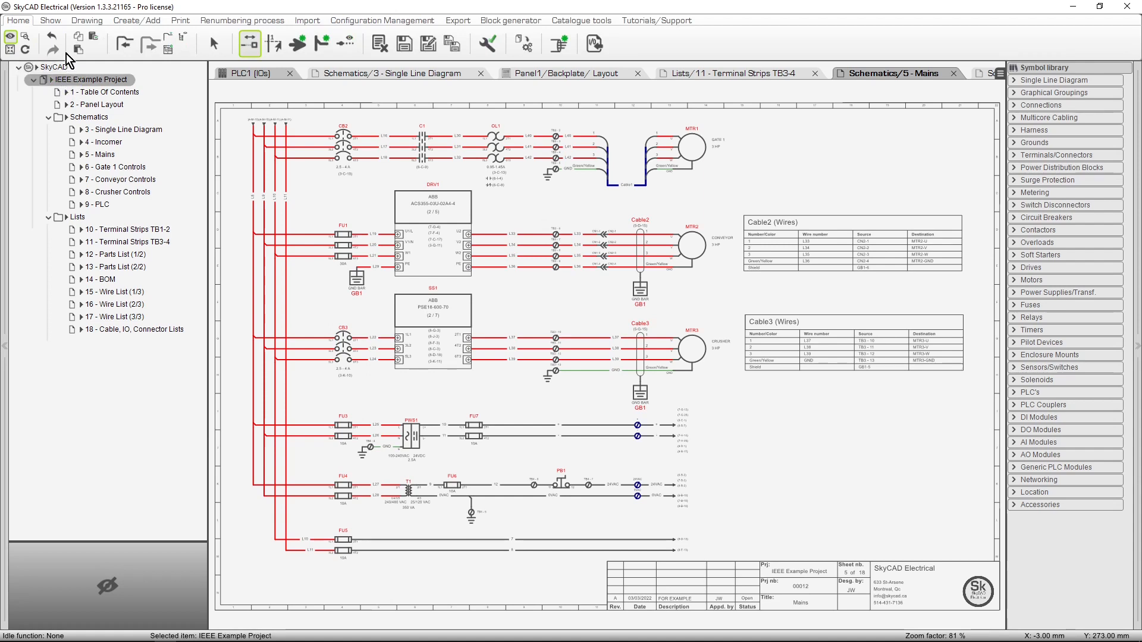
Step: Switch the tree from Components to Panels and Cables listed together
click(49, 20)
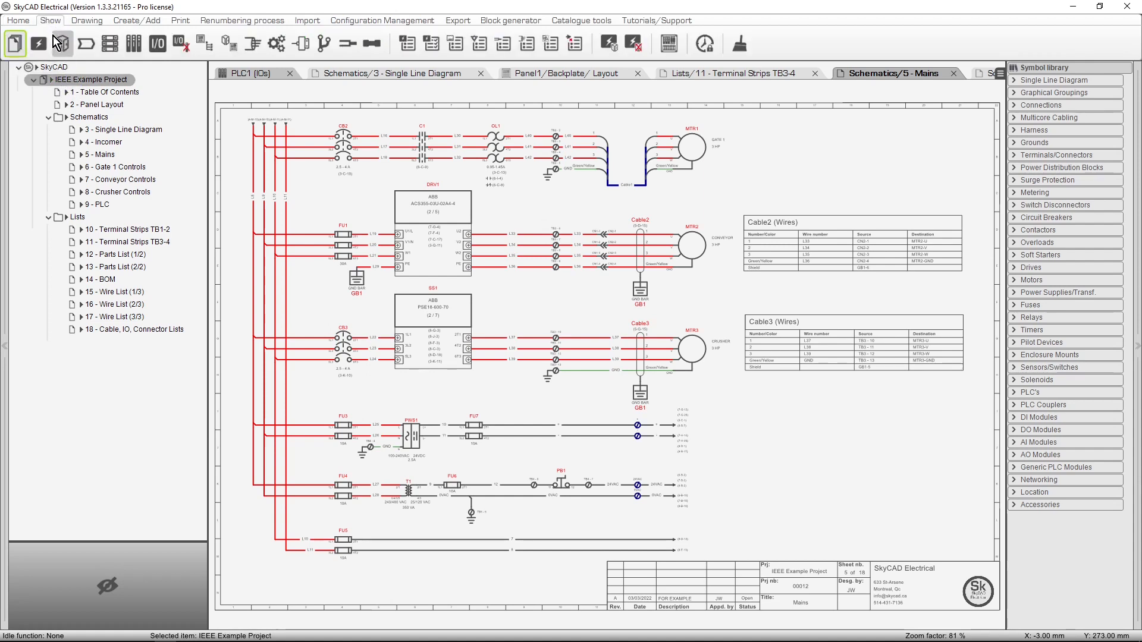
mouse_move(38, 44)
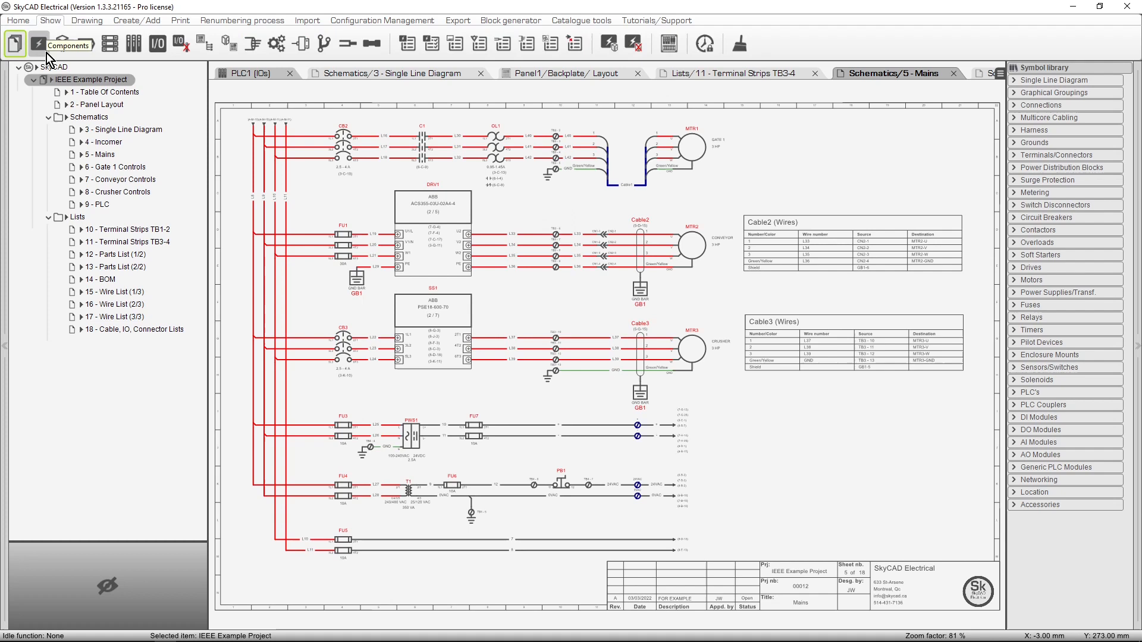
click(38, 43)
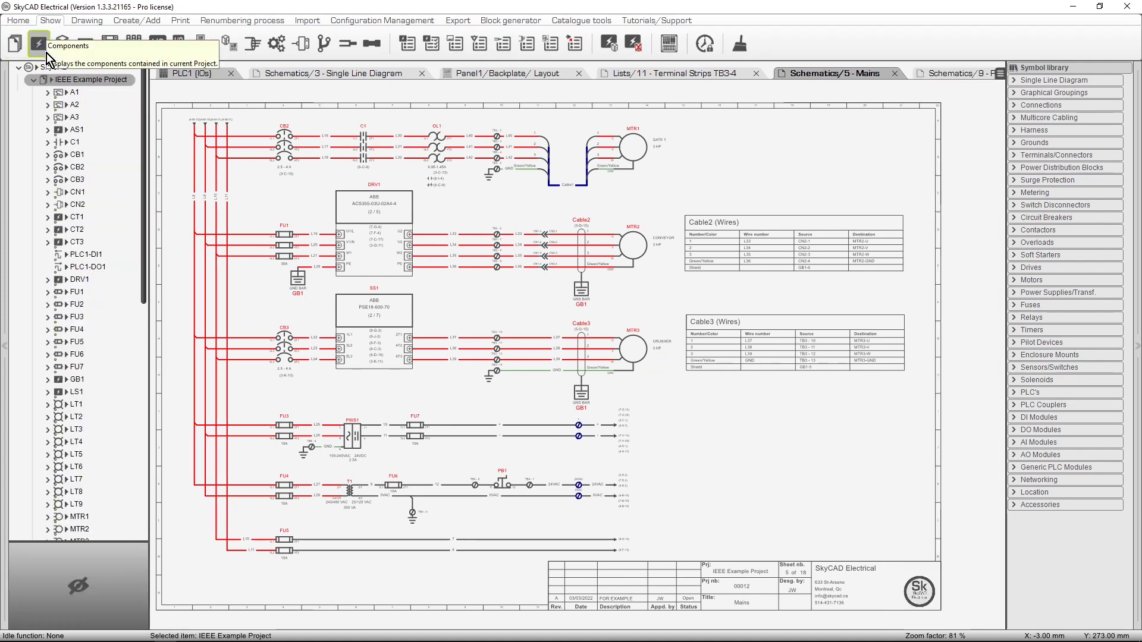
click(62, 43)
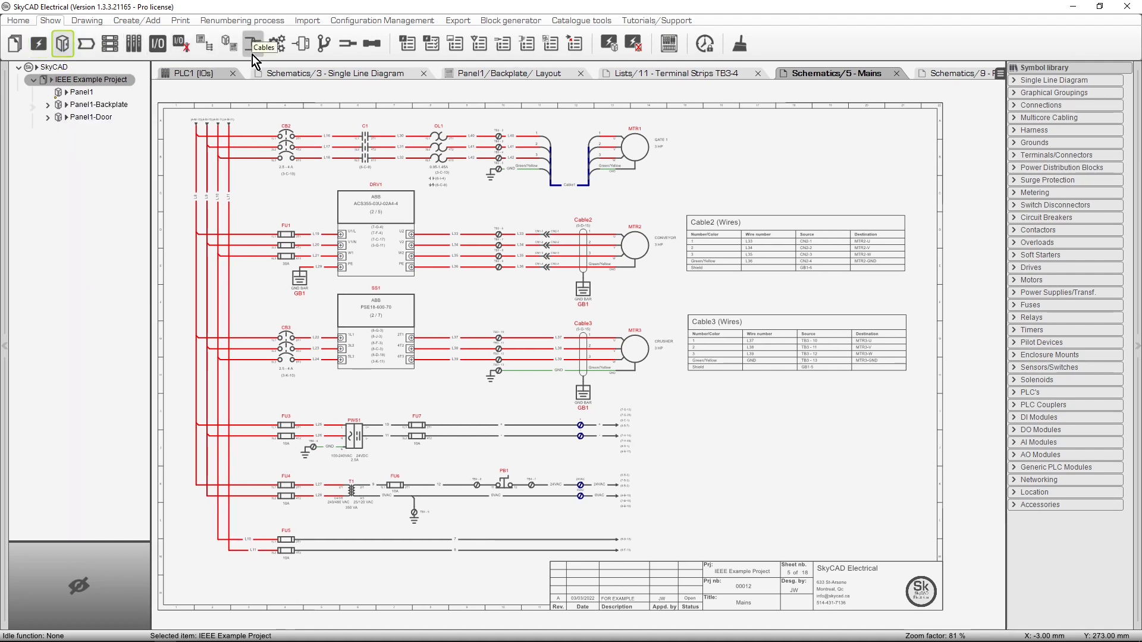
click(251, 43)
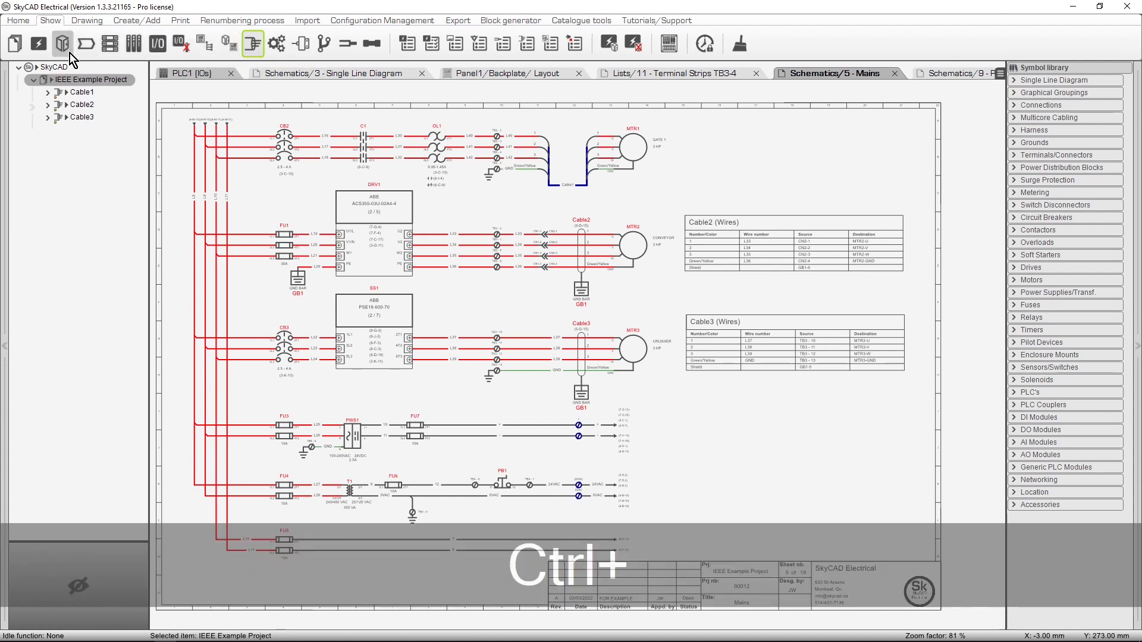
click(62, 43)
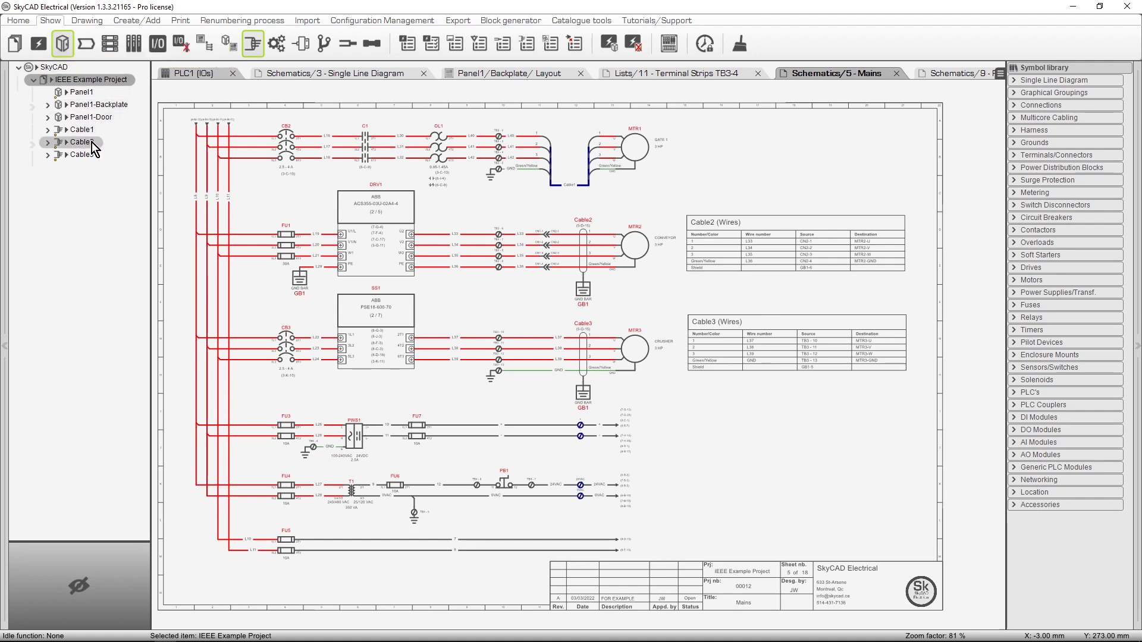
click(82, 141)
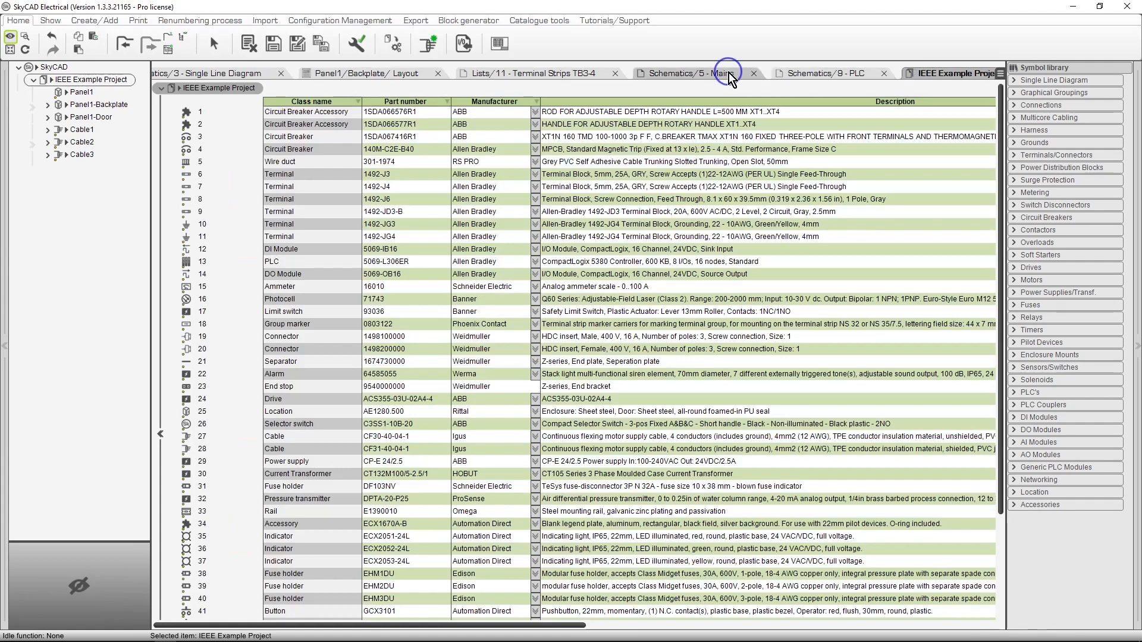
Step: View the Schematics/5 - Mains sheet with its motor circuits and Cable2/Cable3 tables
click(693, 72)
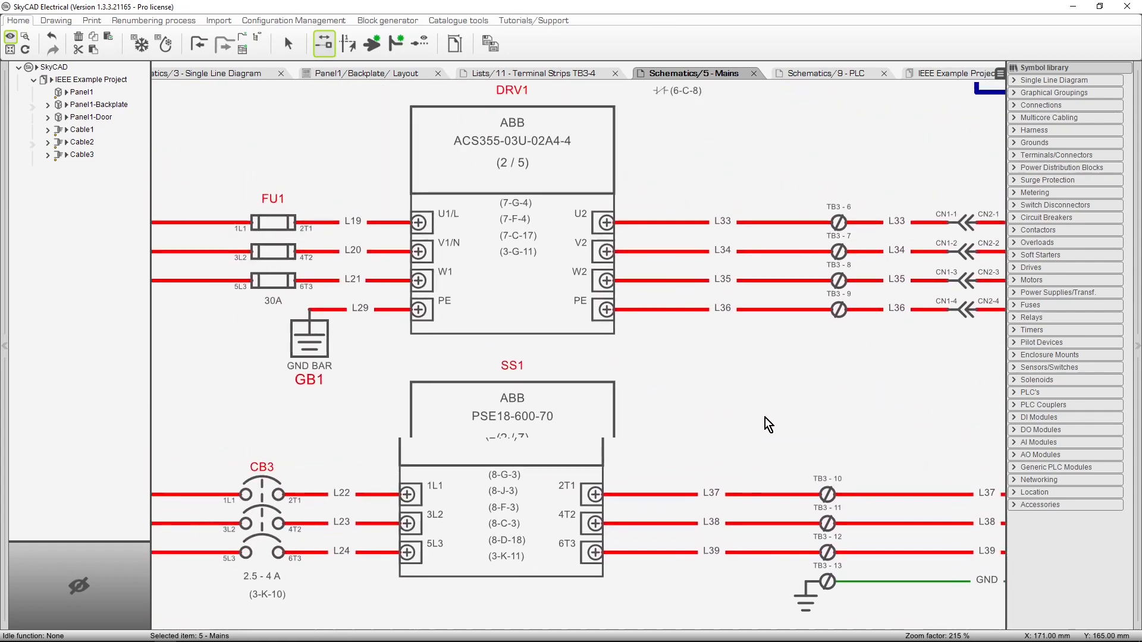
scroll(right, 3)
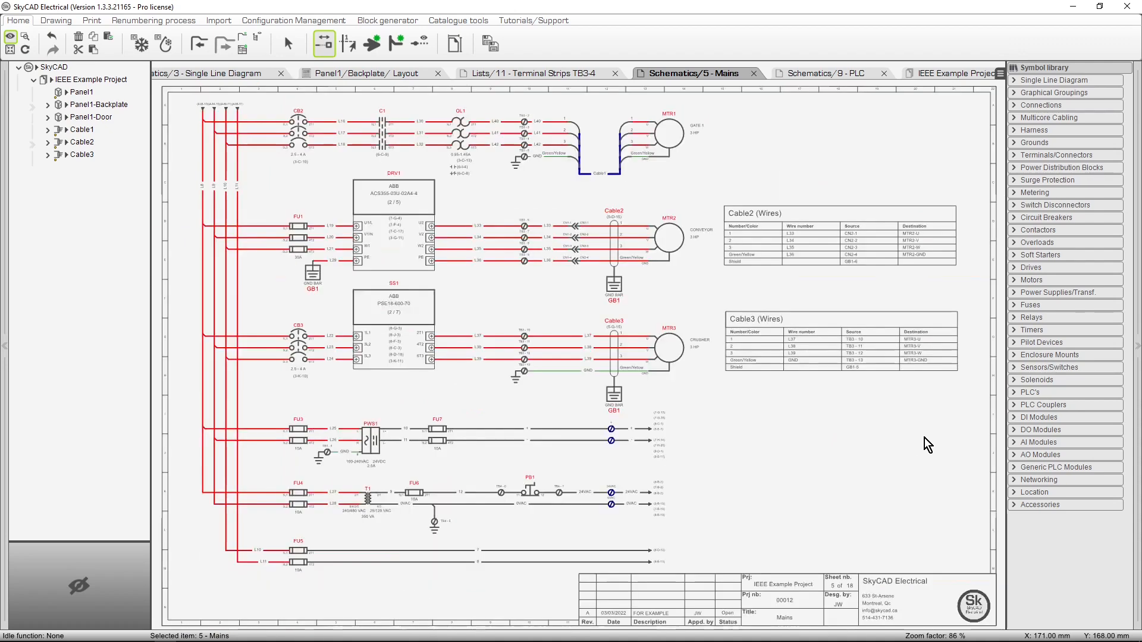
mouse_move(246, 79)
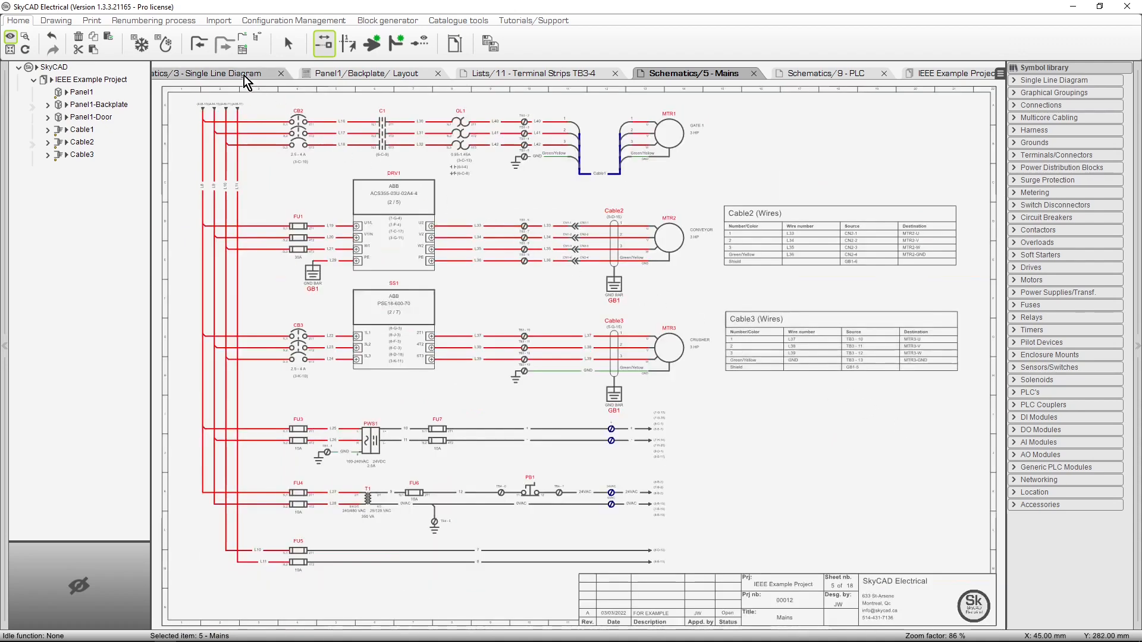
Step: Browse the Panel1 layout, TB3-4 terminal strips and PLC schematic sheet tabs
click(370, 73)
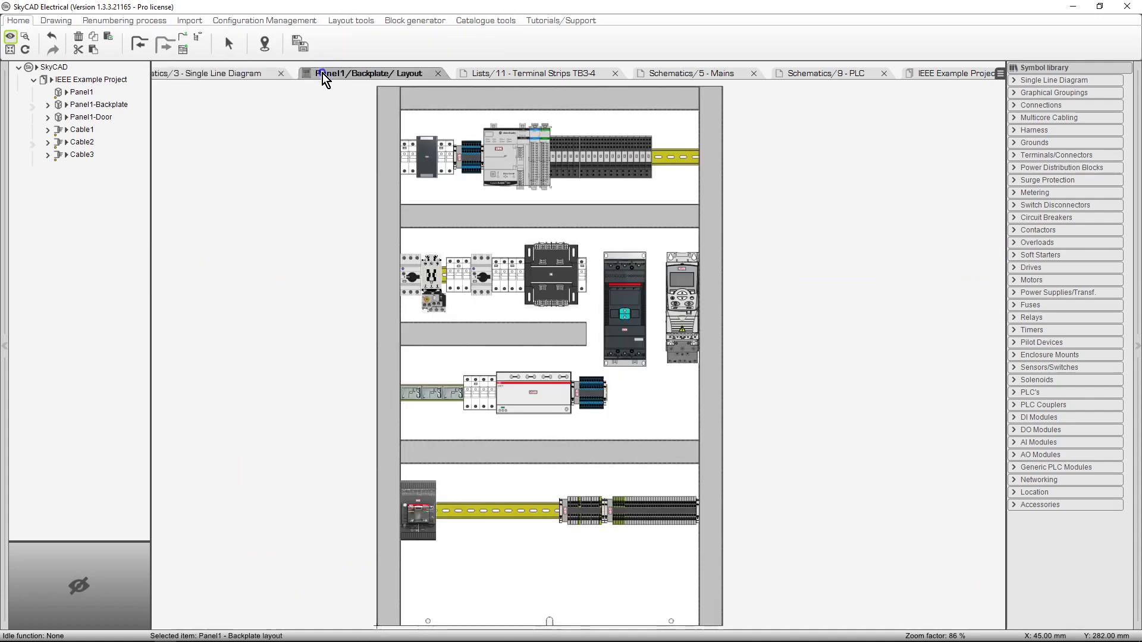
click(535, 72)
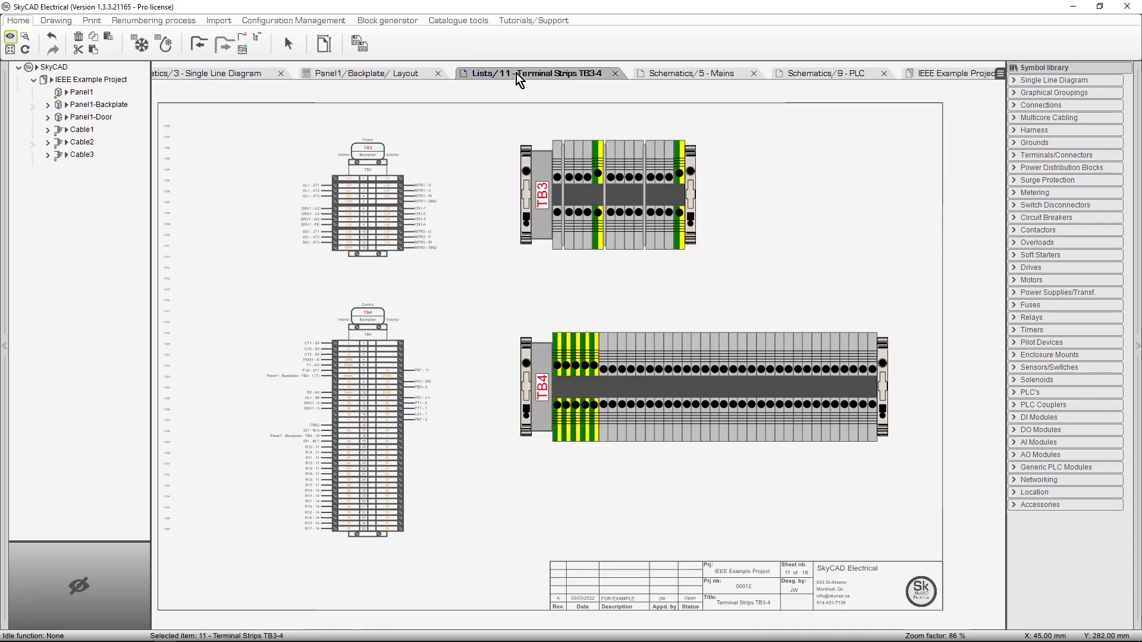
click(692, 72)
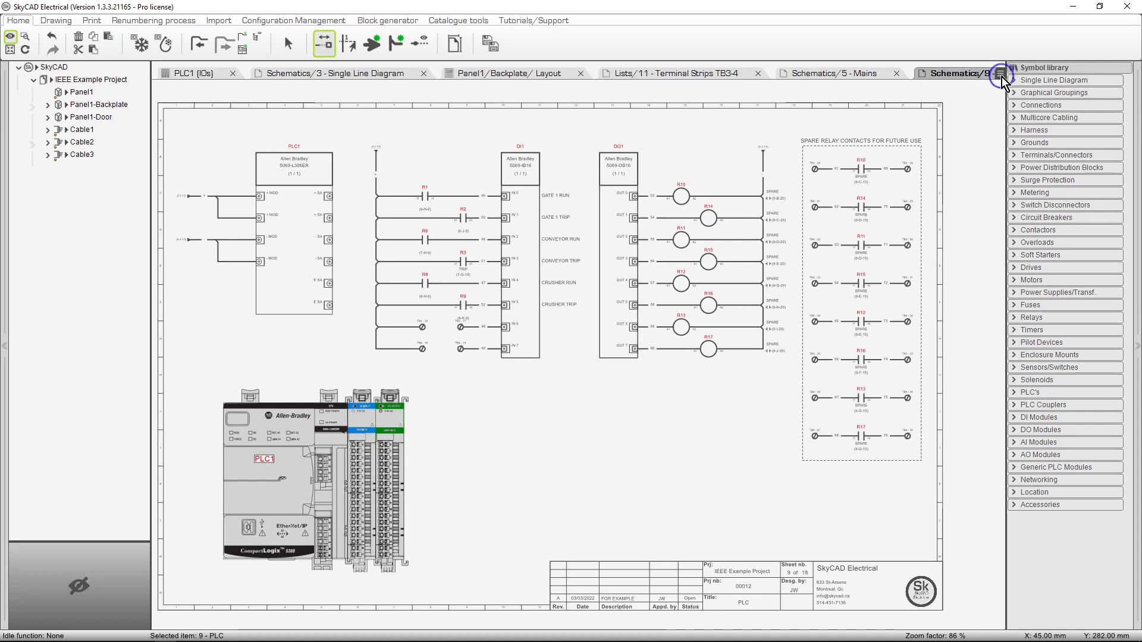
click(1002, 80)
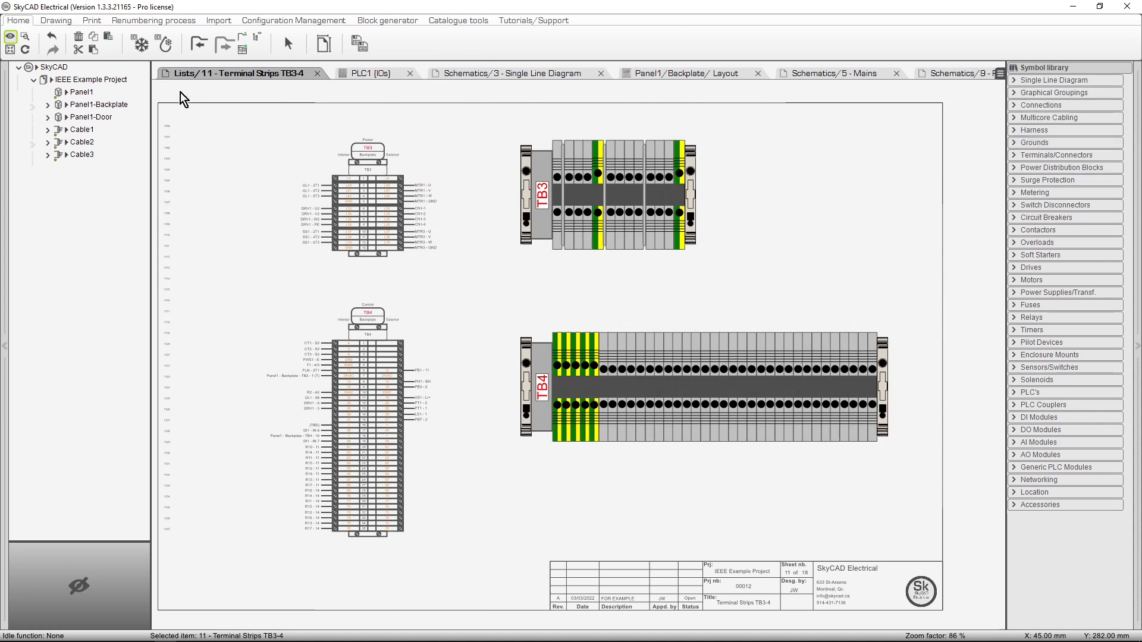
Step: List all project sheets in the tree and open 3 - Single Line Diagram
click(49, 20)
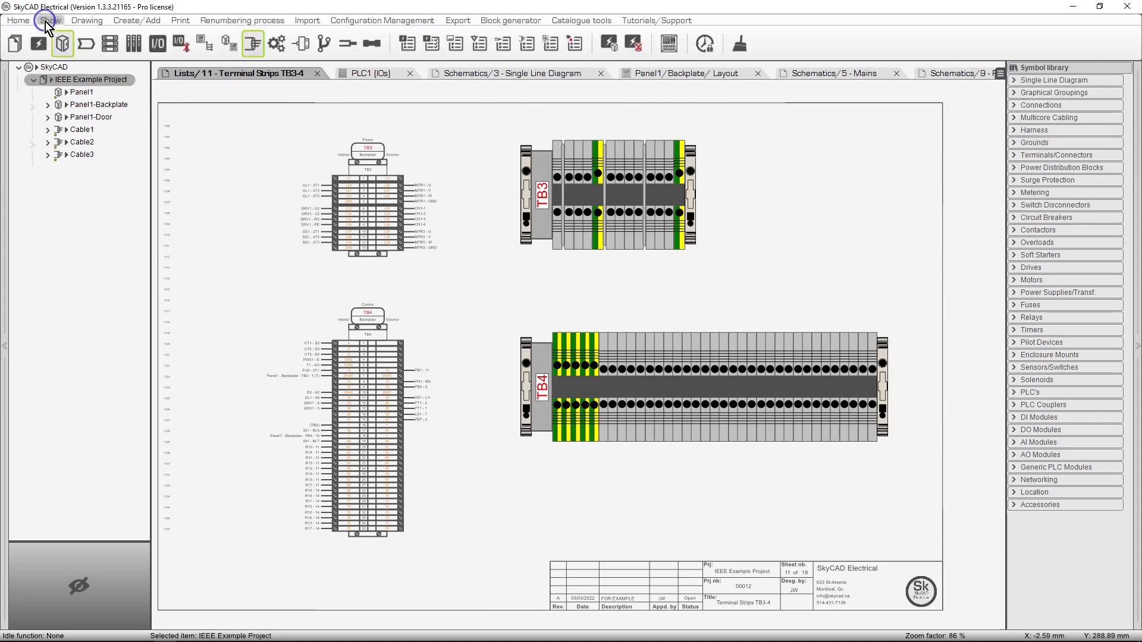
click(50, 20)
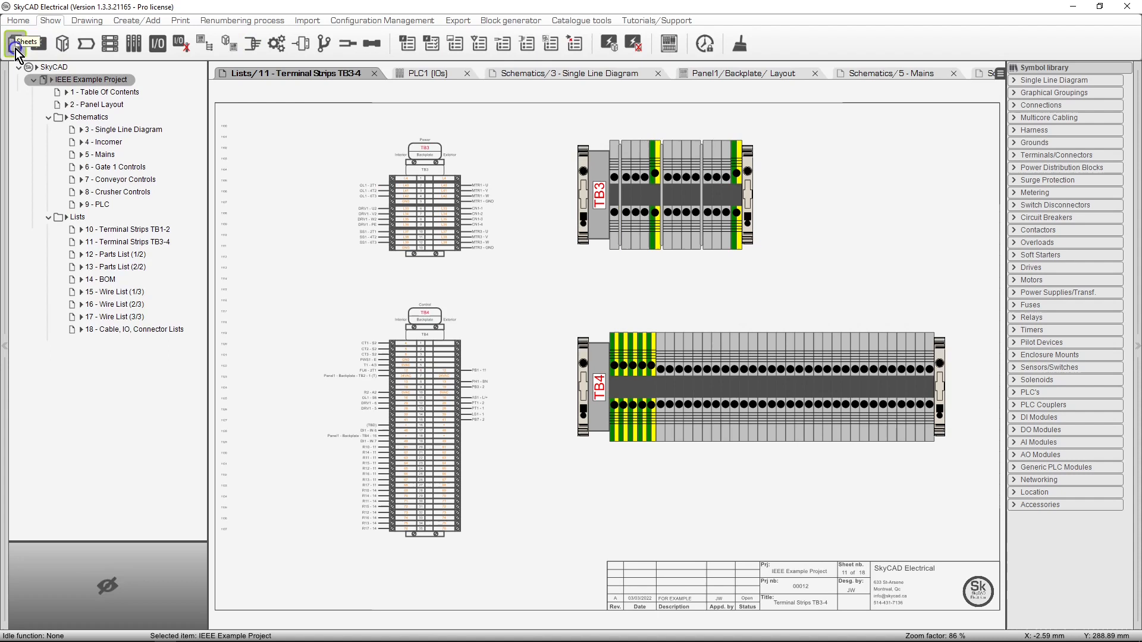
click(123, 129)
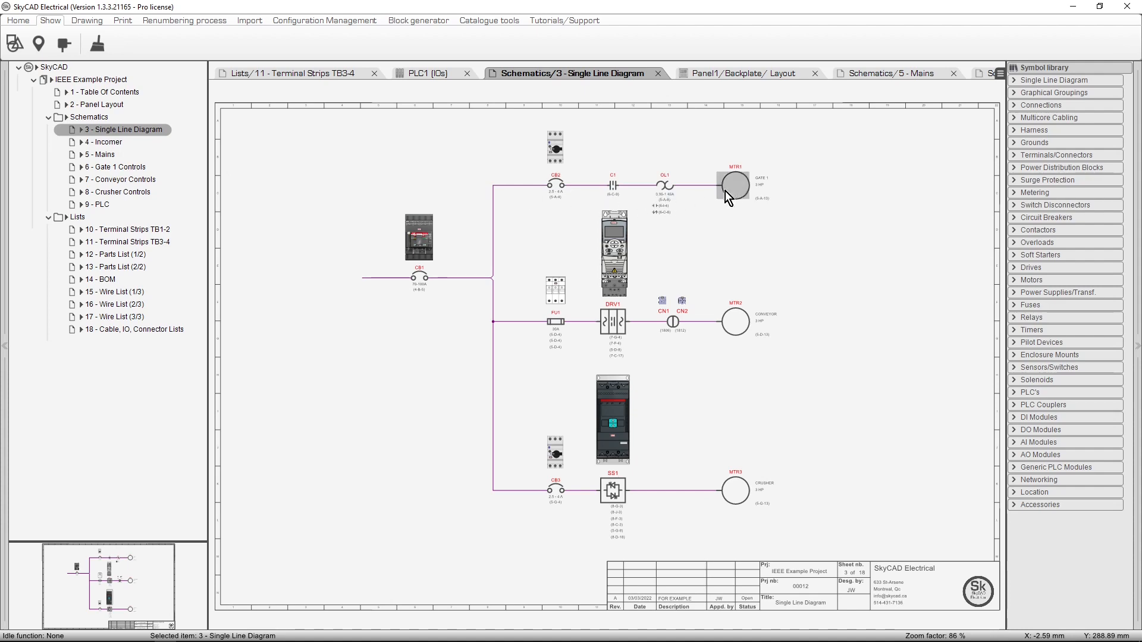
right_click(733, 185)
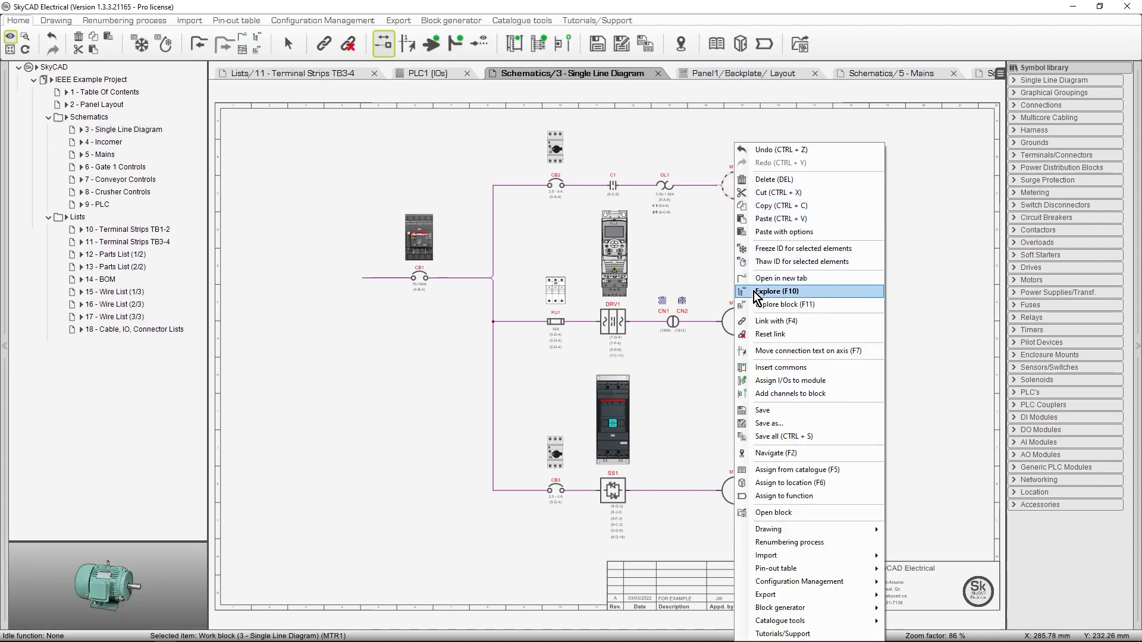
click(775, 292)
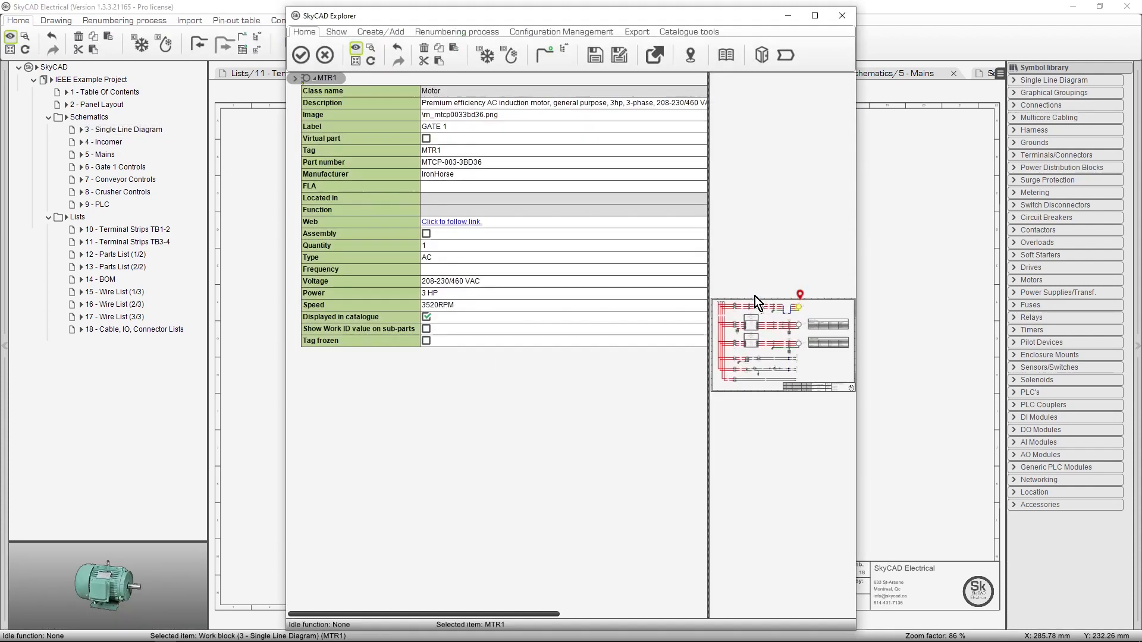
mouse_move(756, 18)
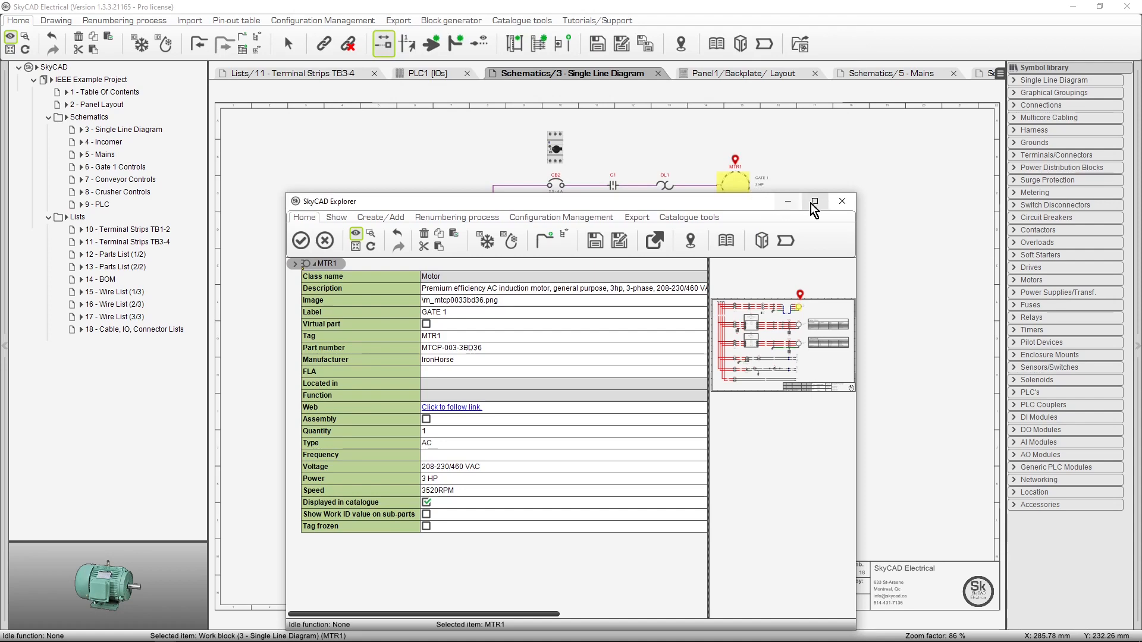
click(843, 201)
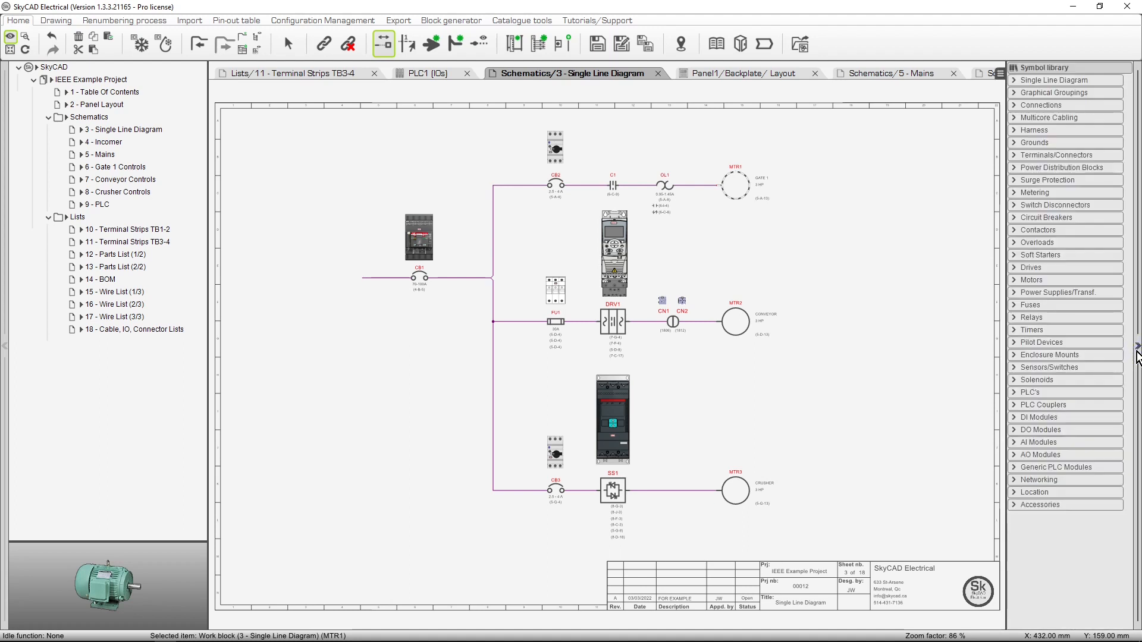
click(1042, 341)
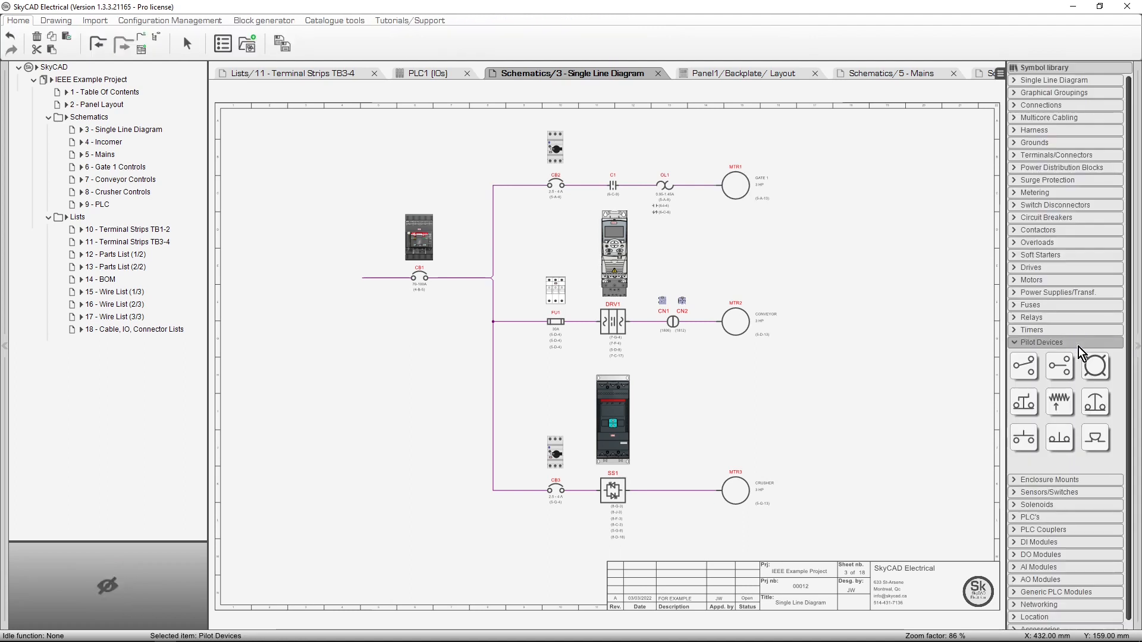
Step: Expand the Harness symbol category and scroll through its symbol thumbnails
click(1033, 129)
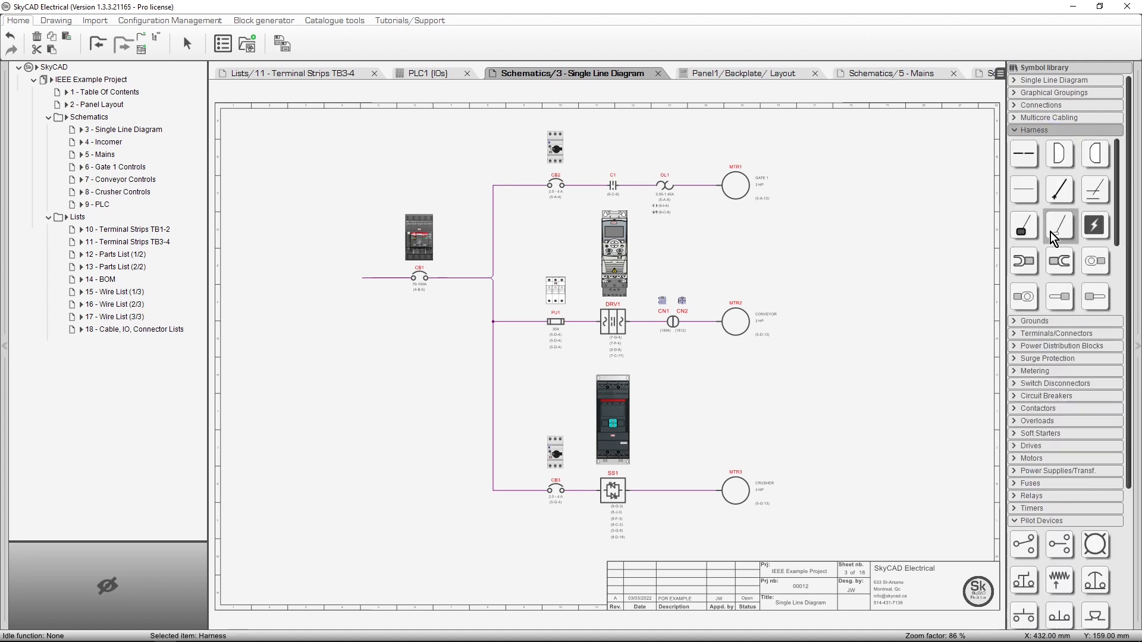
mouse_move(1029, 561)
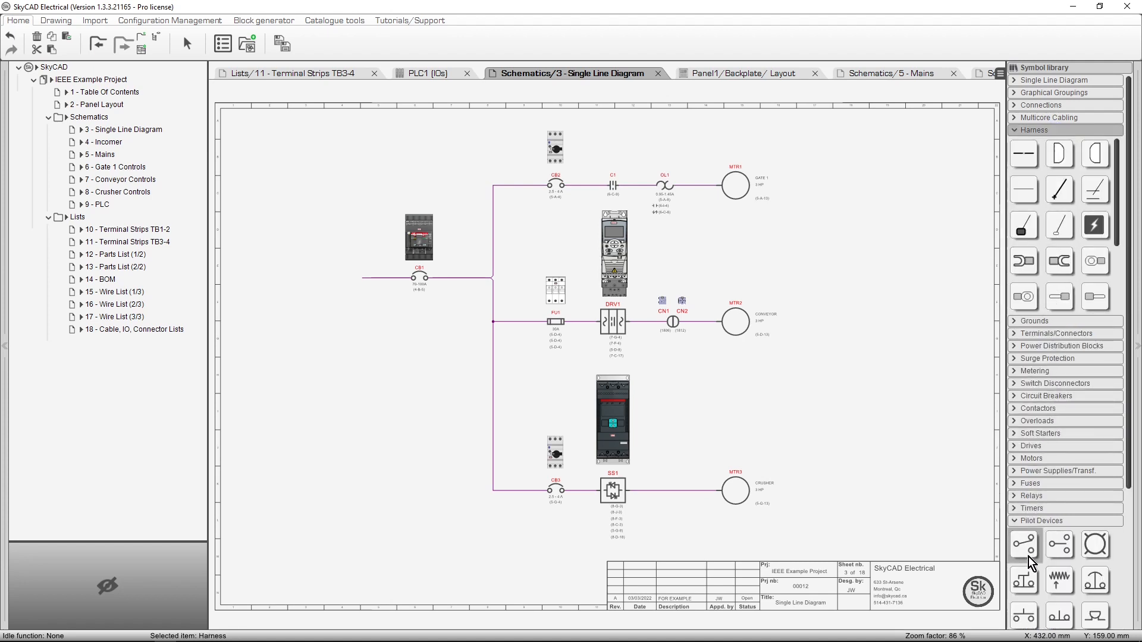
mouse_move(1060, 545)
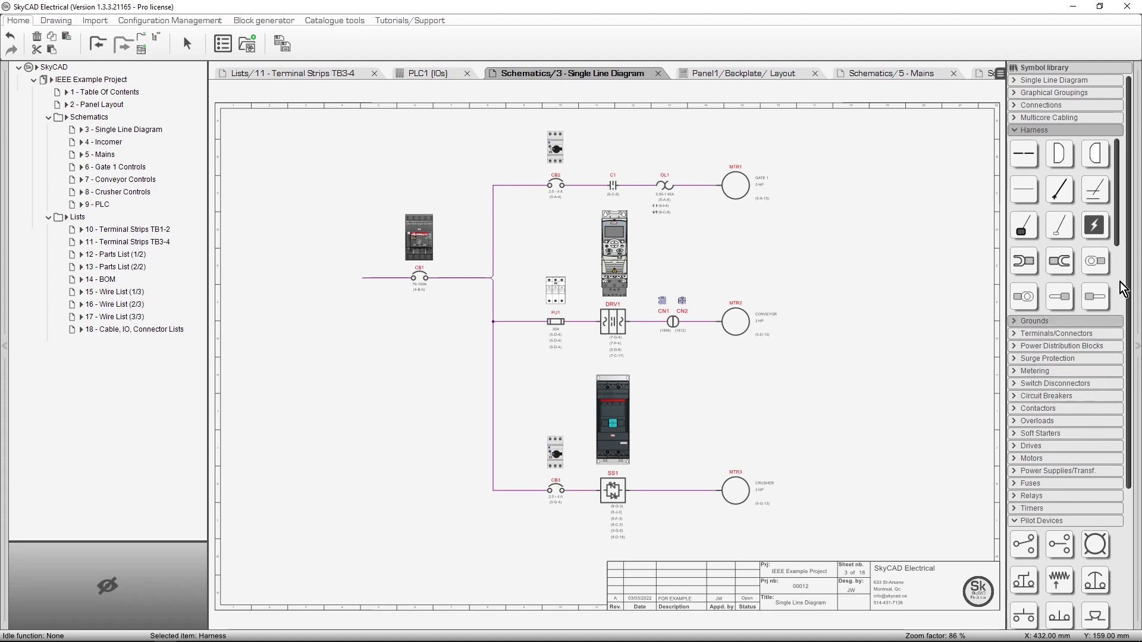
scroll(down, 3)
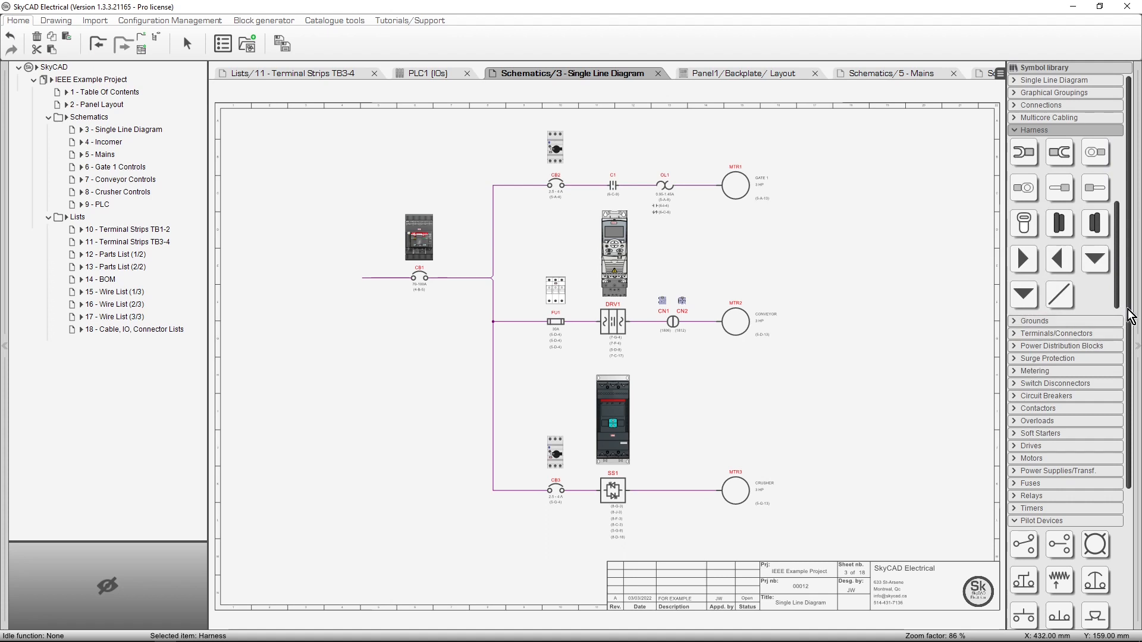
scroll(down, 3)
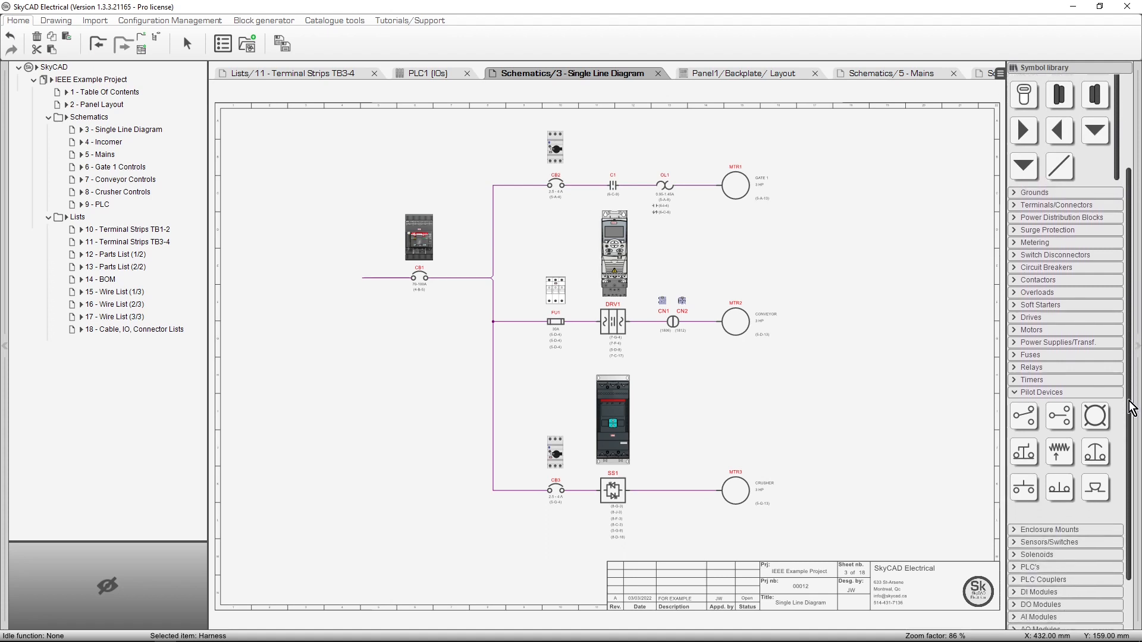
scroll(down, 3)
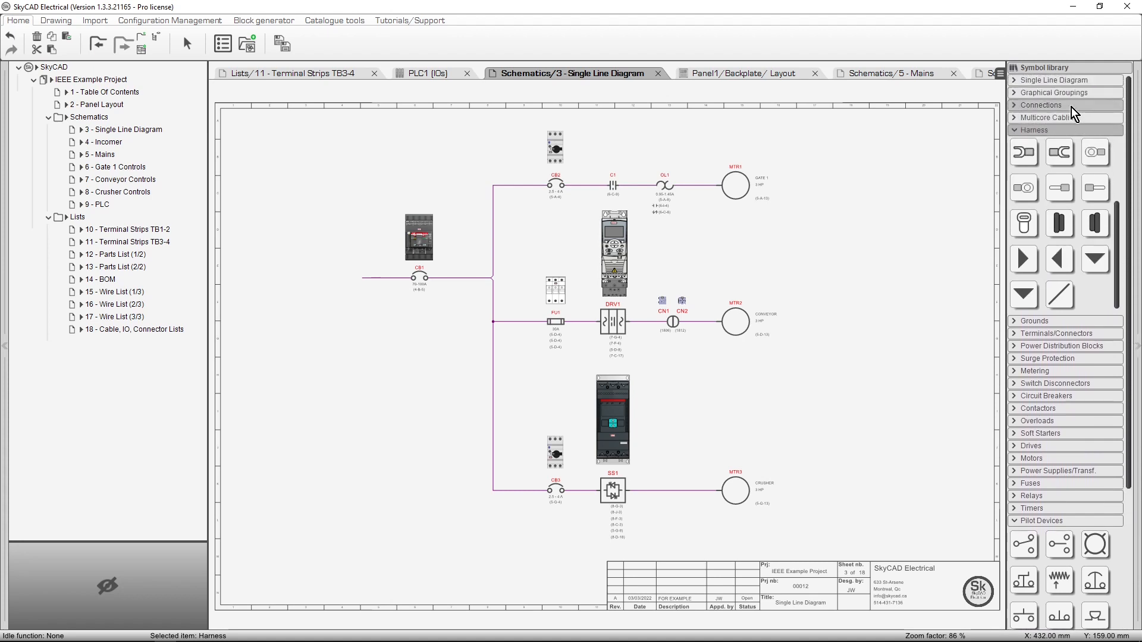
Step: Expand the Connections category and show its symbols as a named list
click(1038, 104)
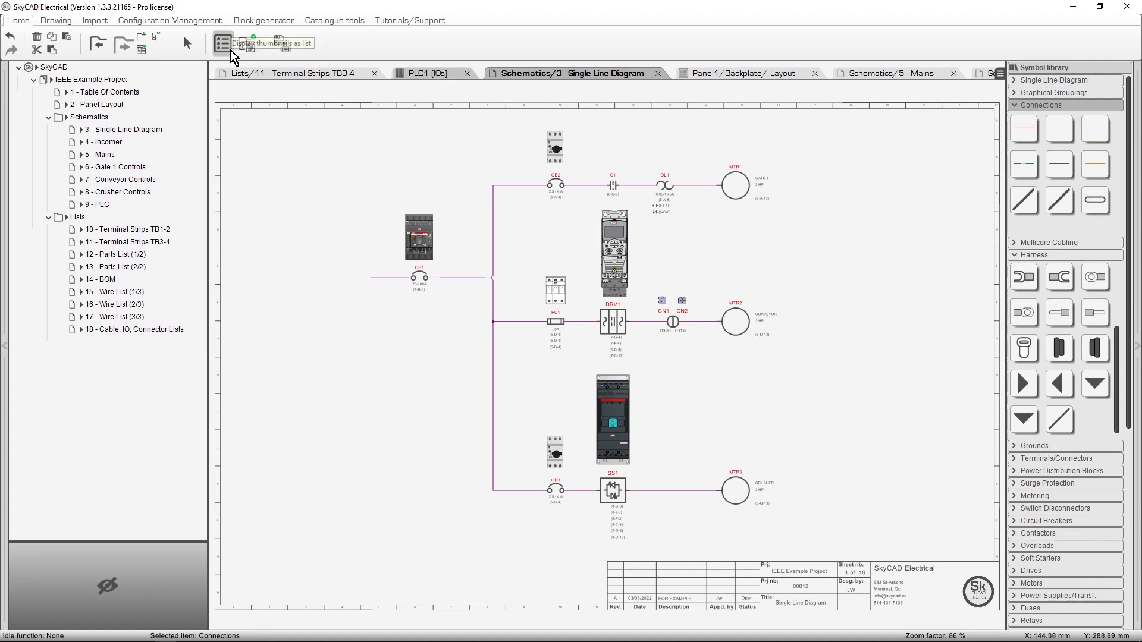
click(221, 43)
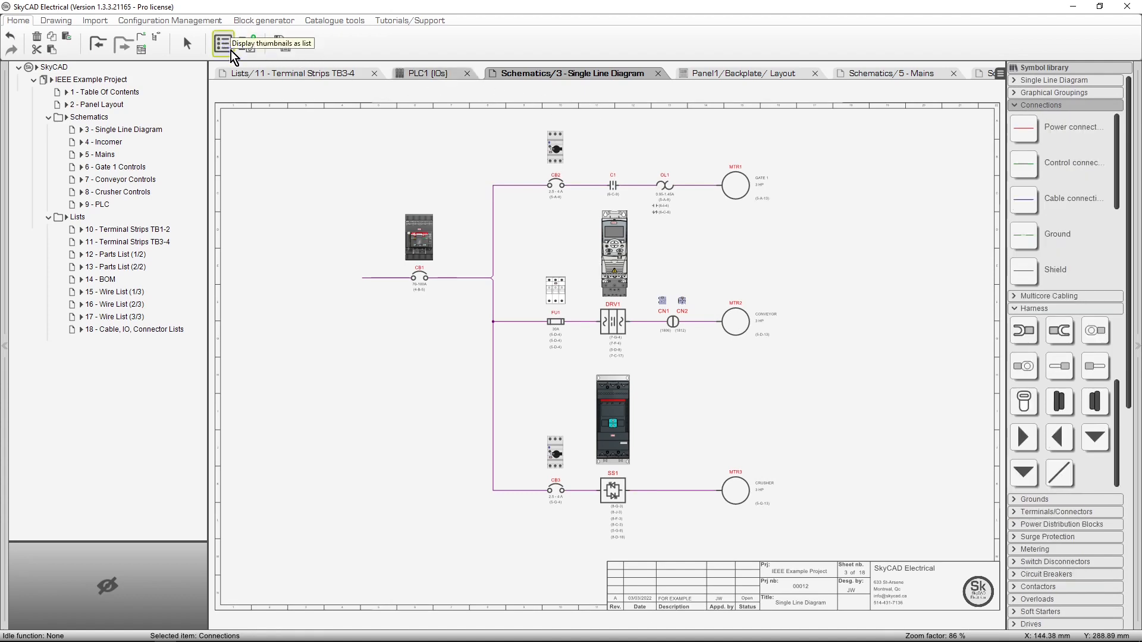
click(222, 42)
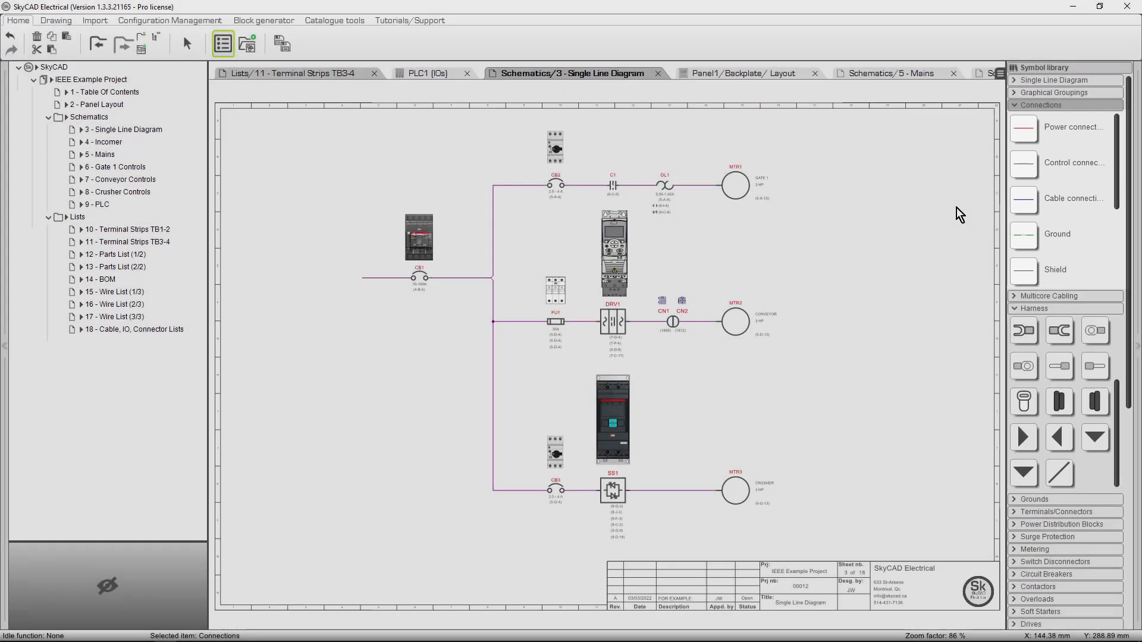
mouse_move(935, 221)
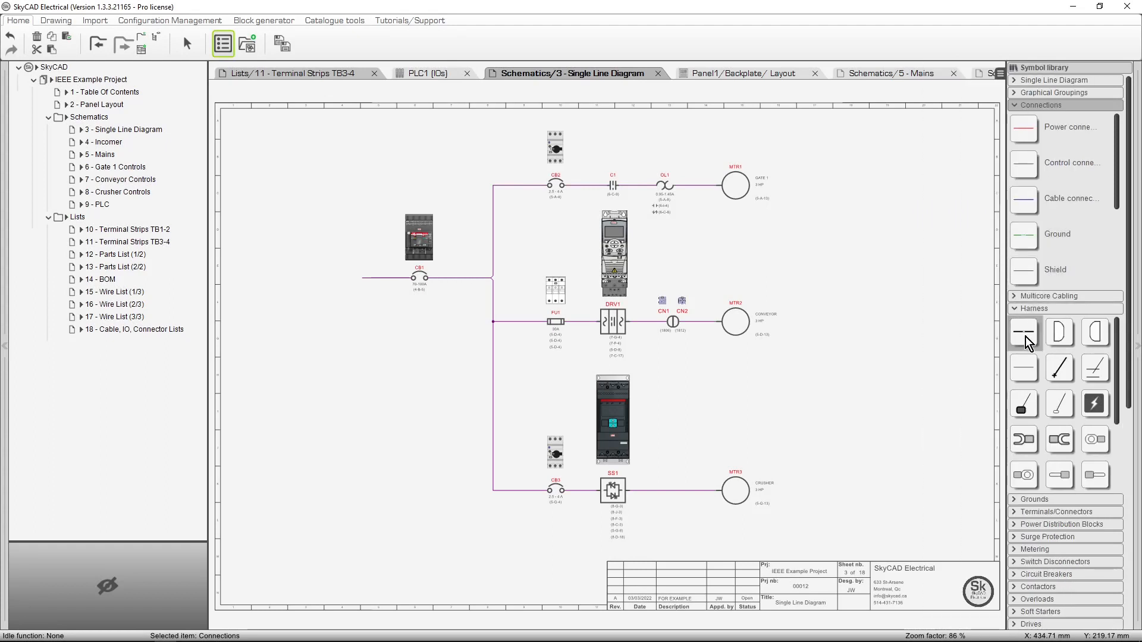
Step: Bring up the context options for the Harness branch symbol
right_click(451, 278)
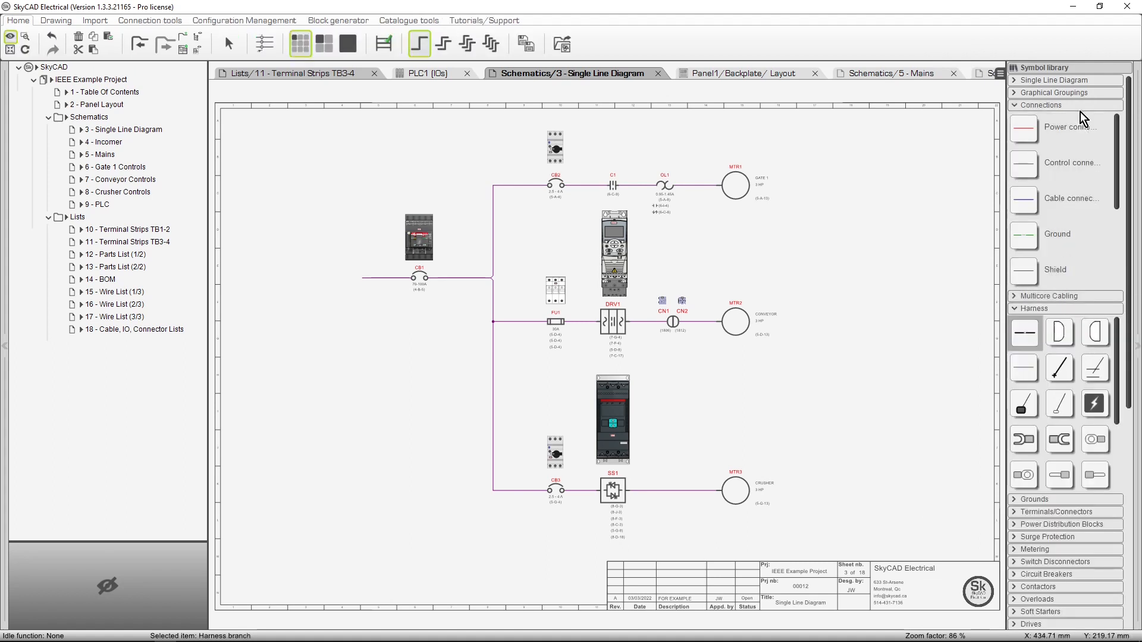
right_click(1038, 117)
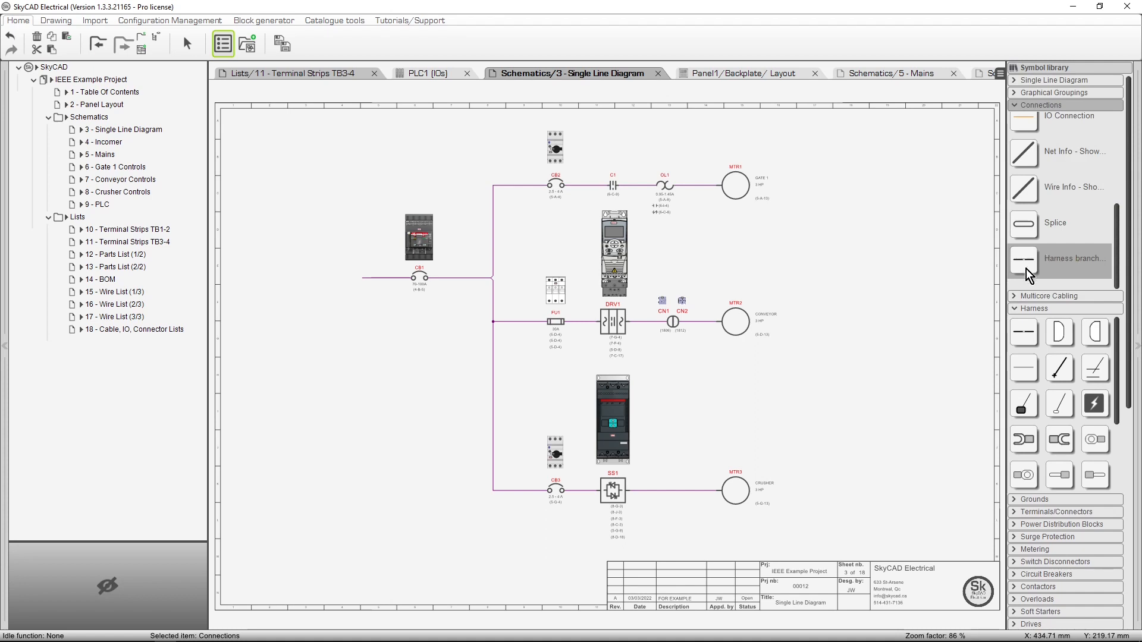
mouse_move(1025, 368)
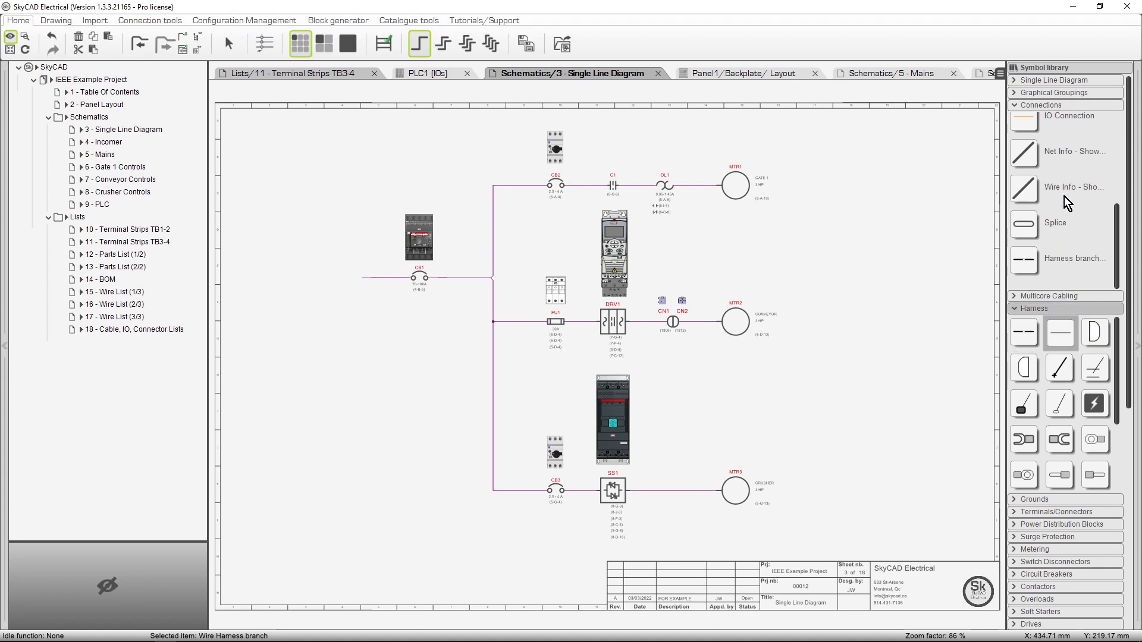
mouse_move(1068, 96)
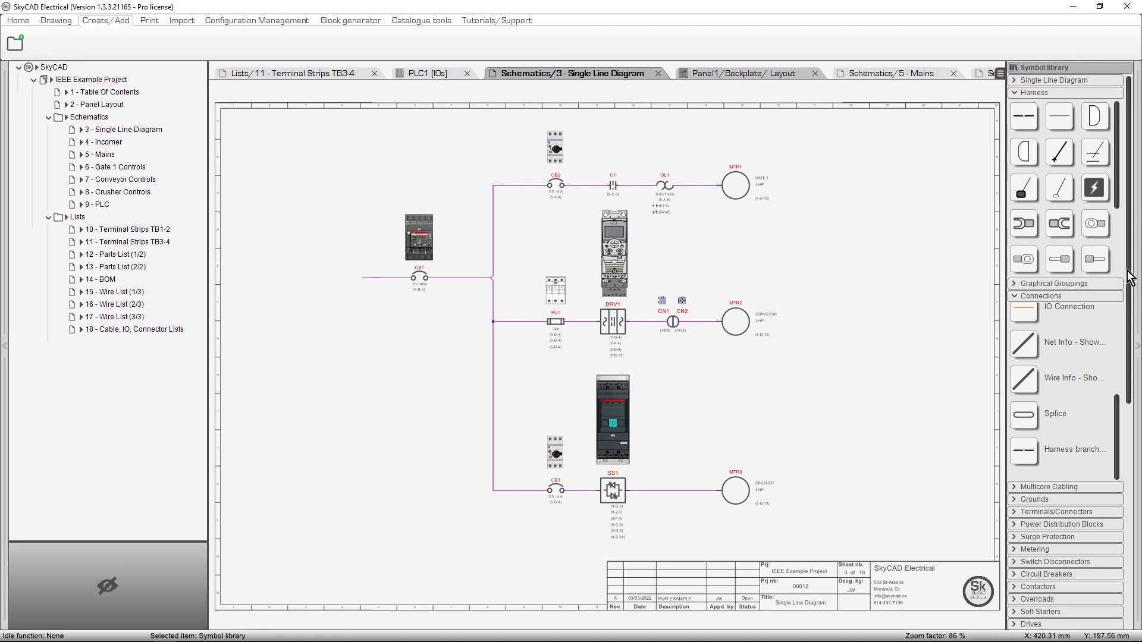
Step: Add a symbol group named FAVOURITES at the bottom of the library
scroll(down, 3)
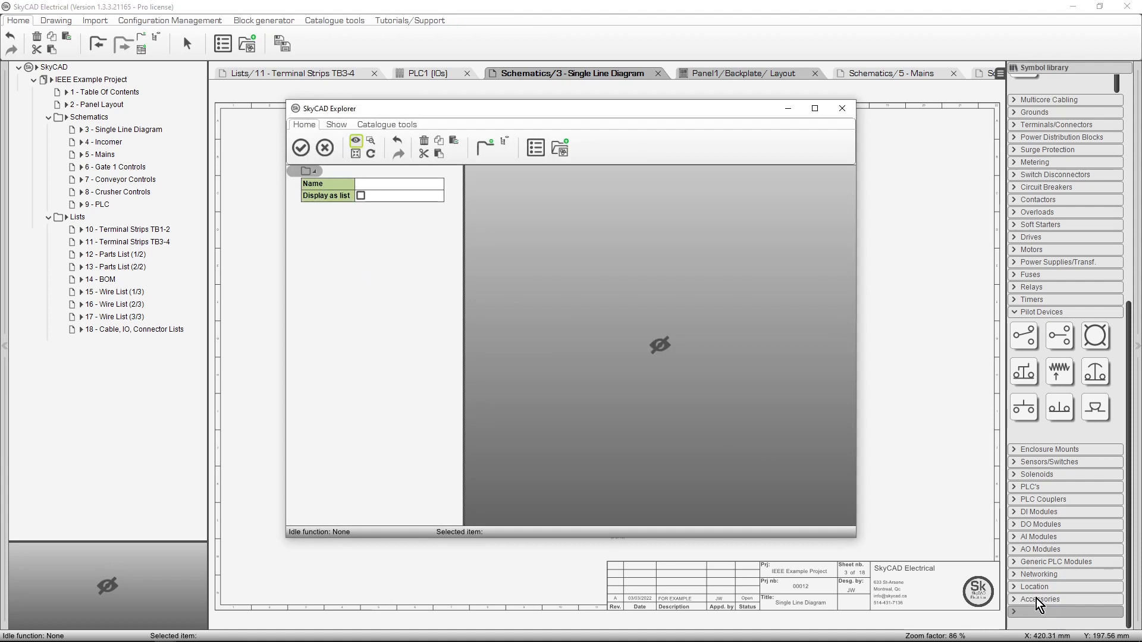
text(FAVOURITES)
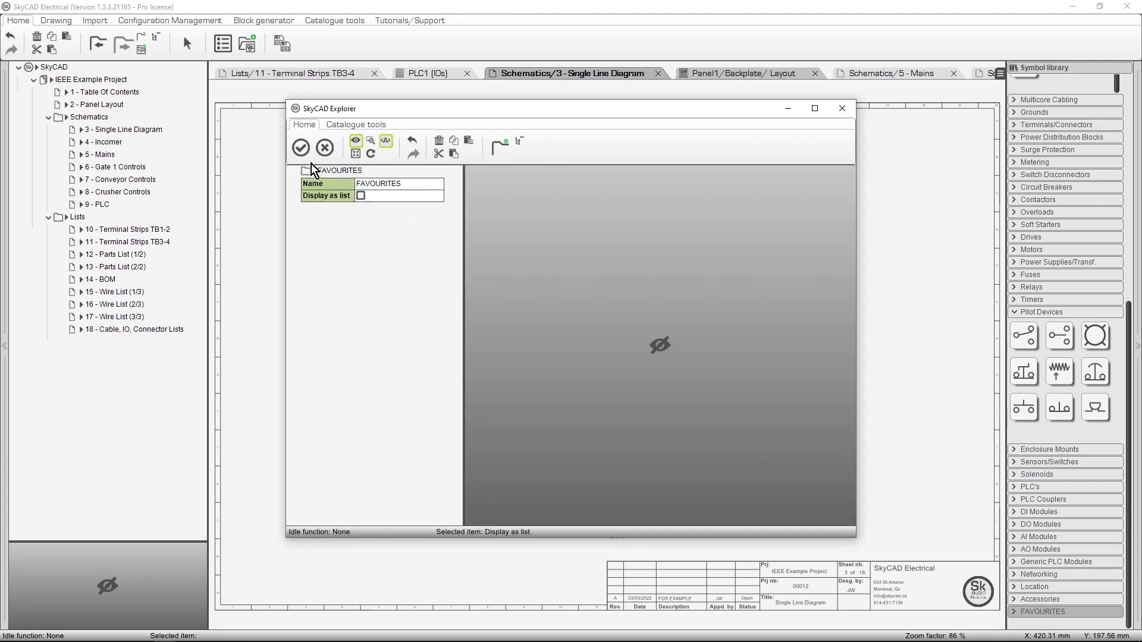
click(842, 107)
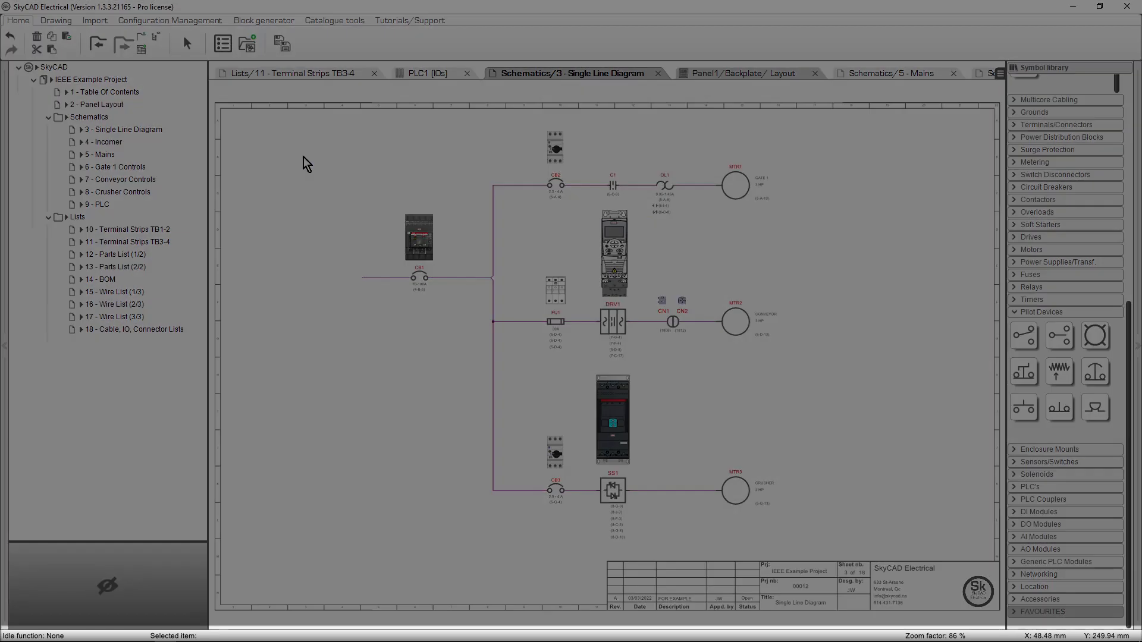
mouse_move(100, 630)
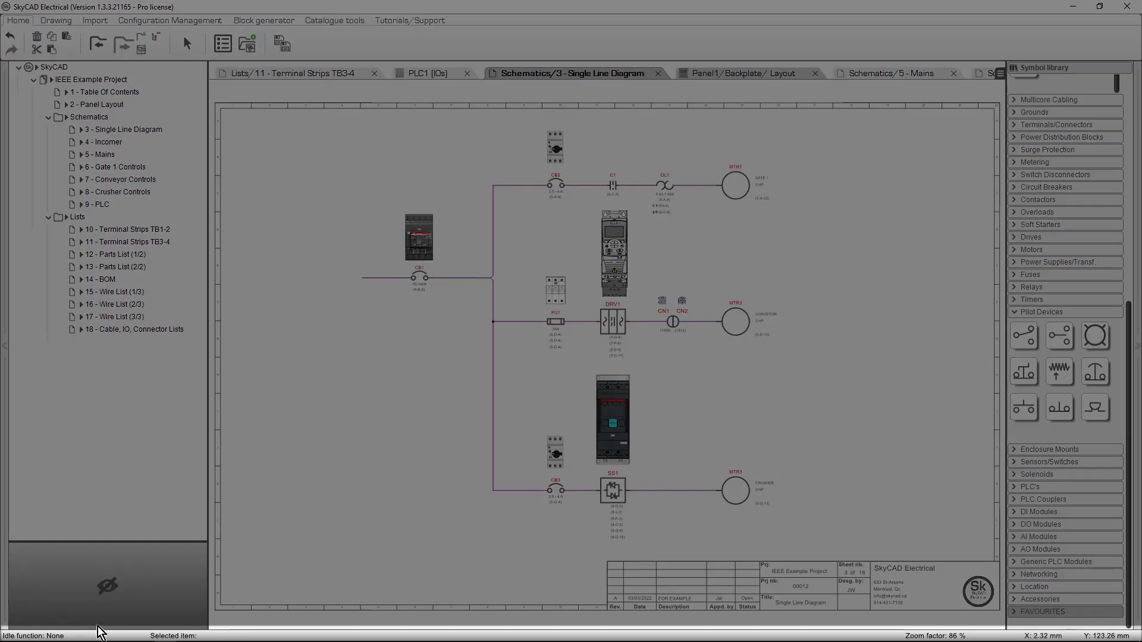
click(55, 20)
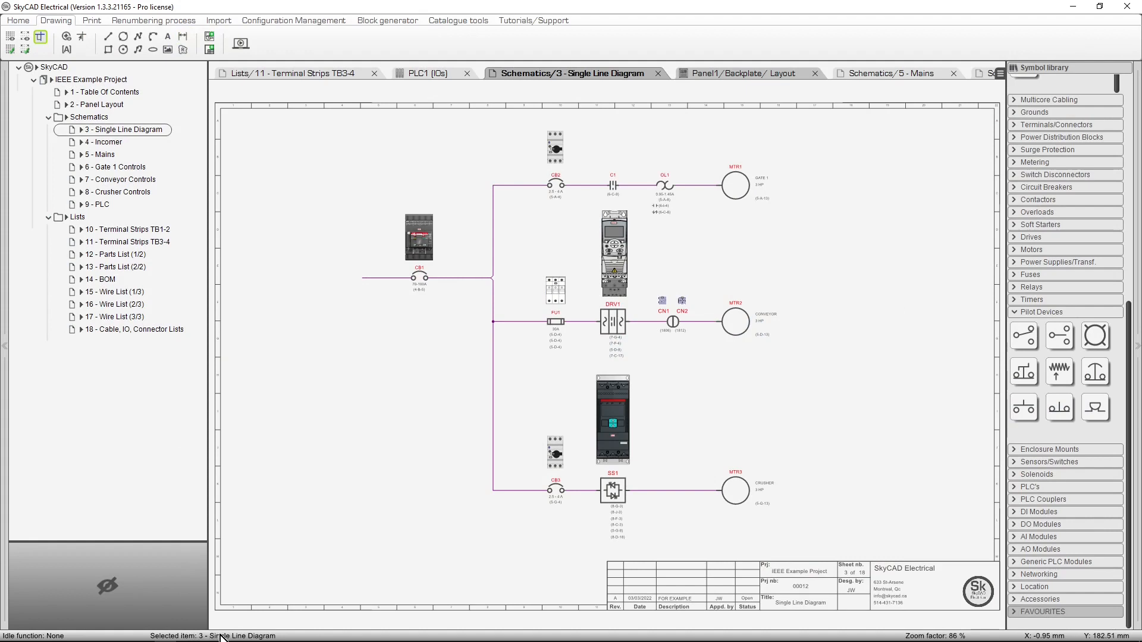
mouse_move(557, 430)
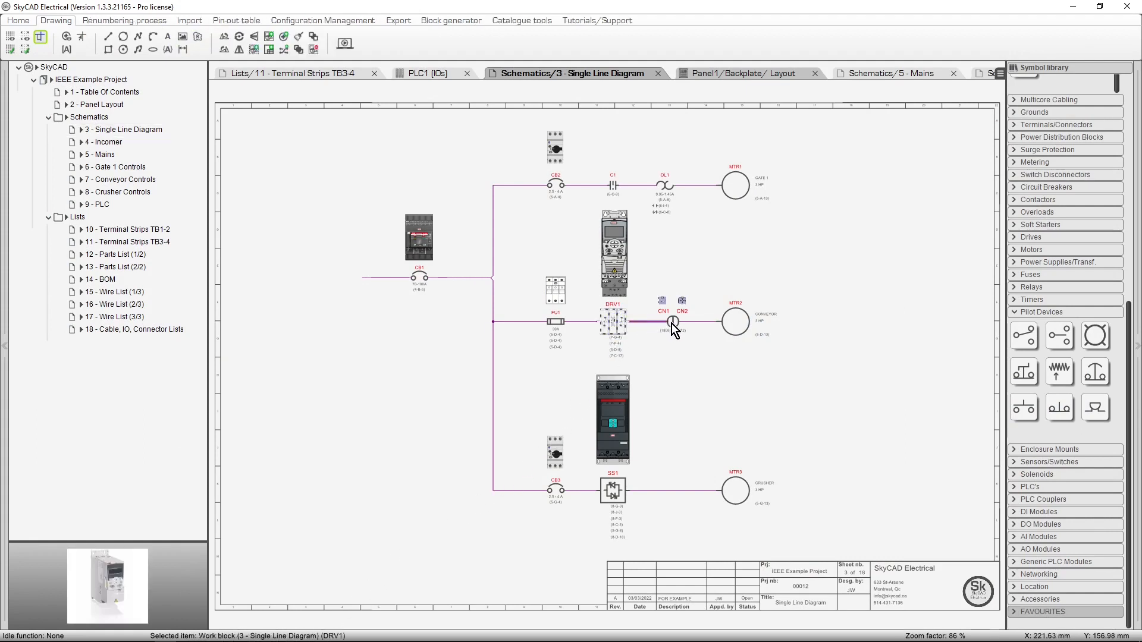
click(735, 321)
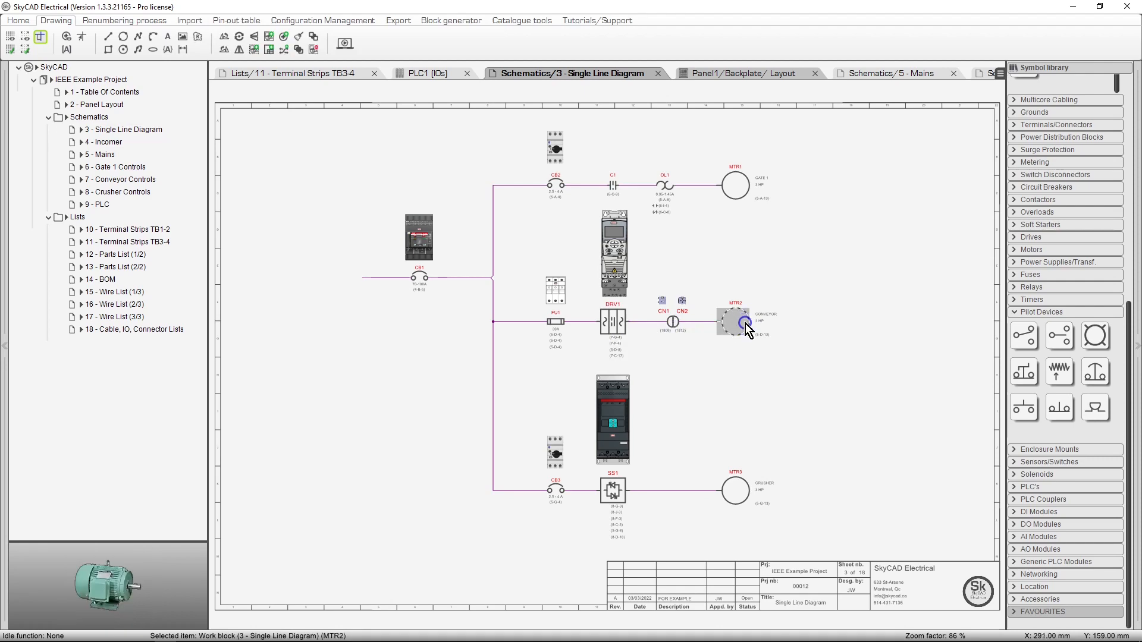
click(762, 457)
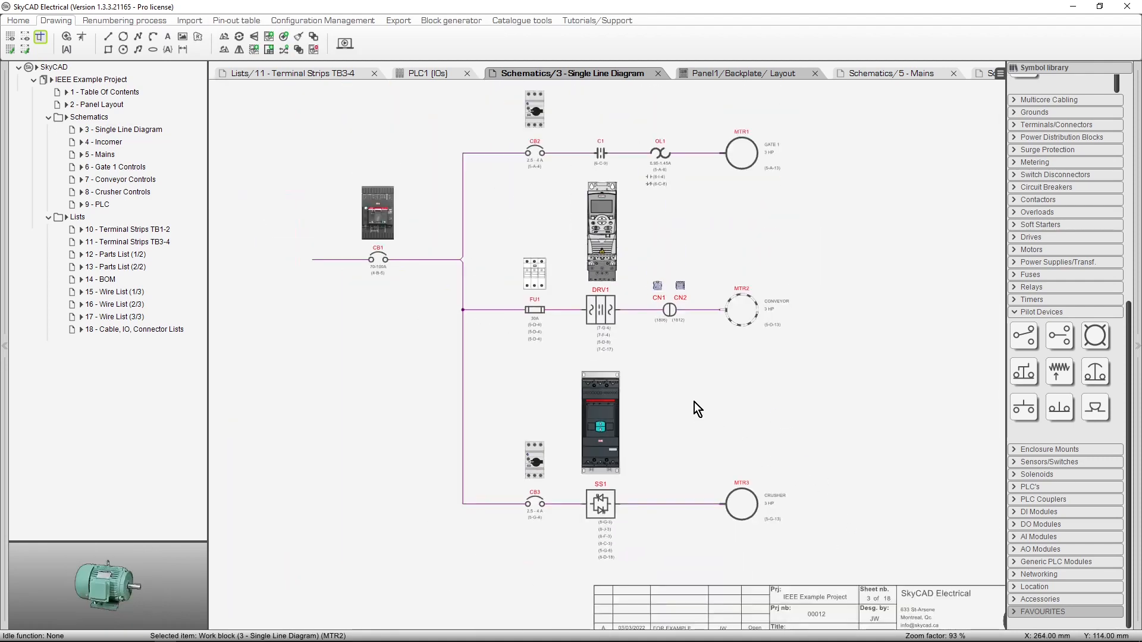
mouse_move(978, 576)
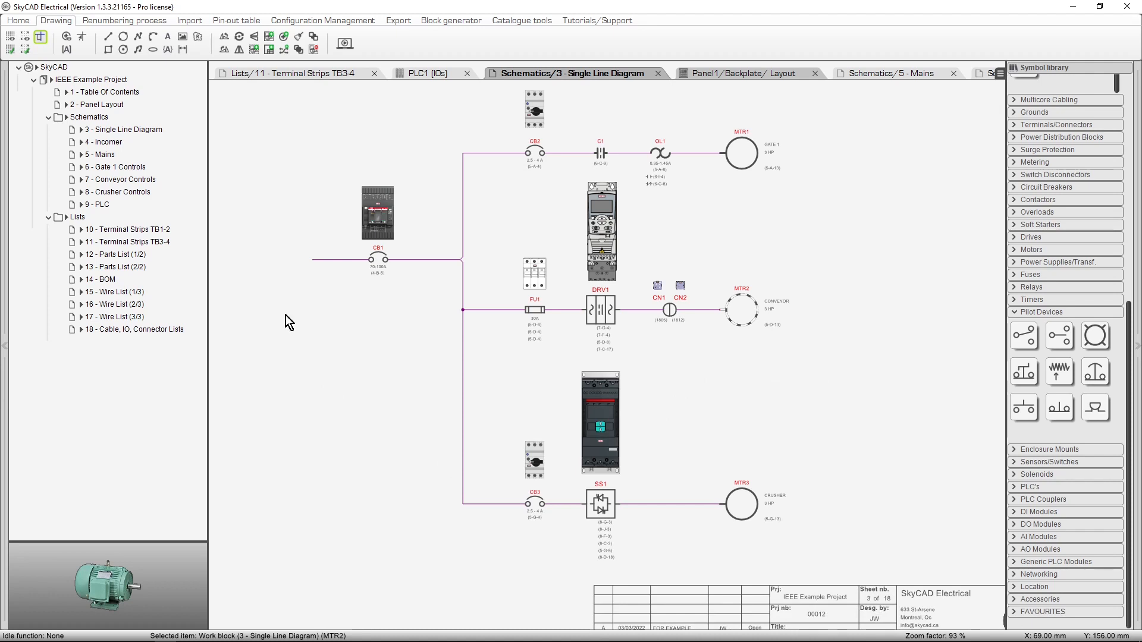
mouse_move(352, 192)
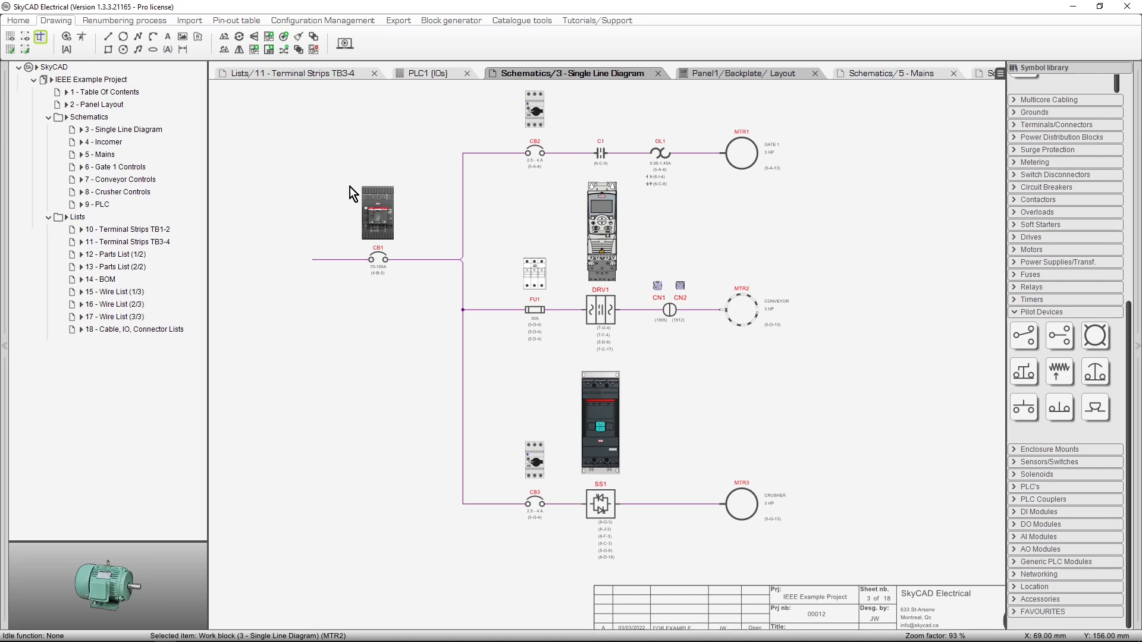
Step: Switch to the PLC1 [IOs] list tab
click(425, 73)
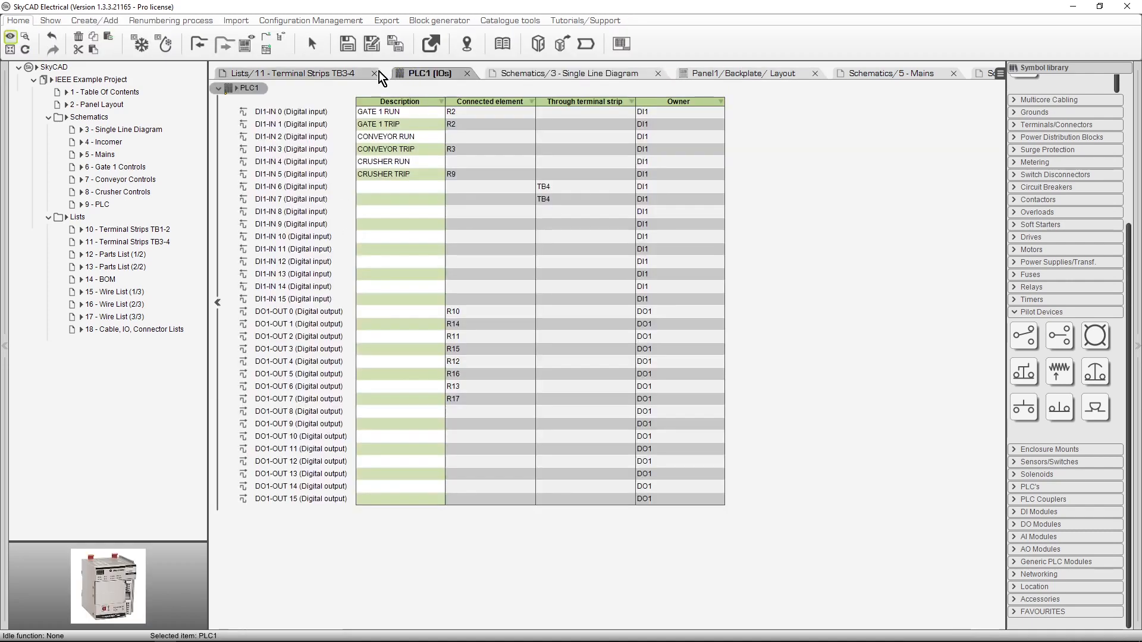
mouse_move(266, 48)
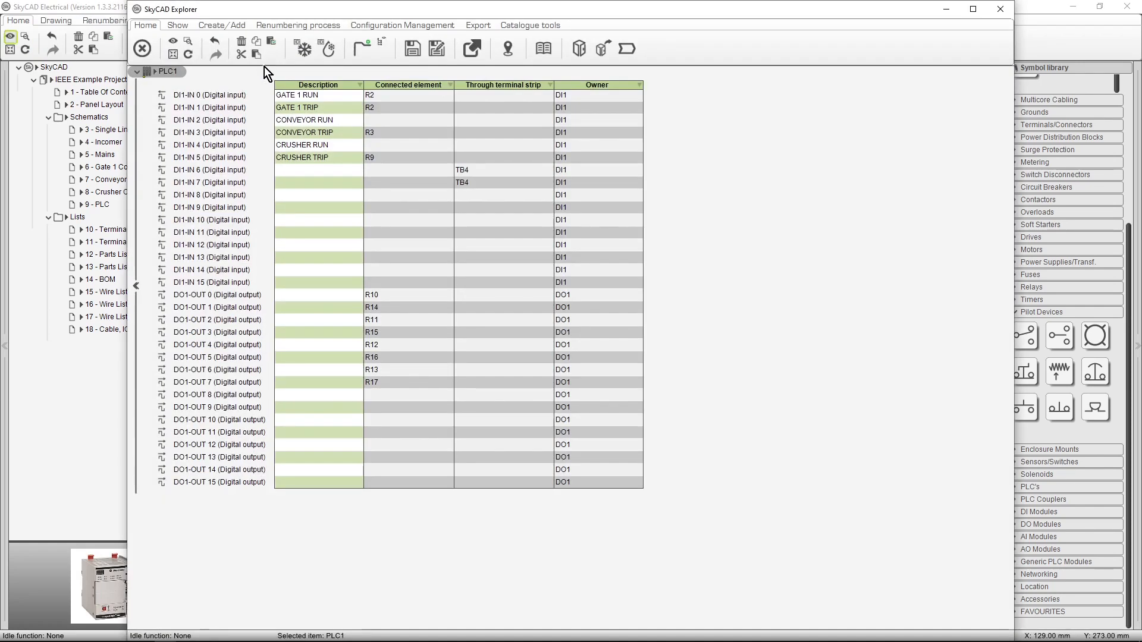
mouse_move(192, 20)
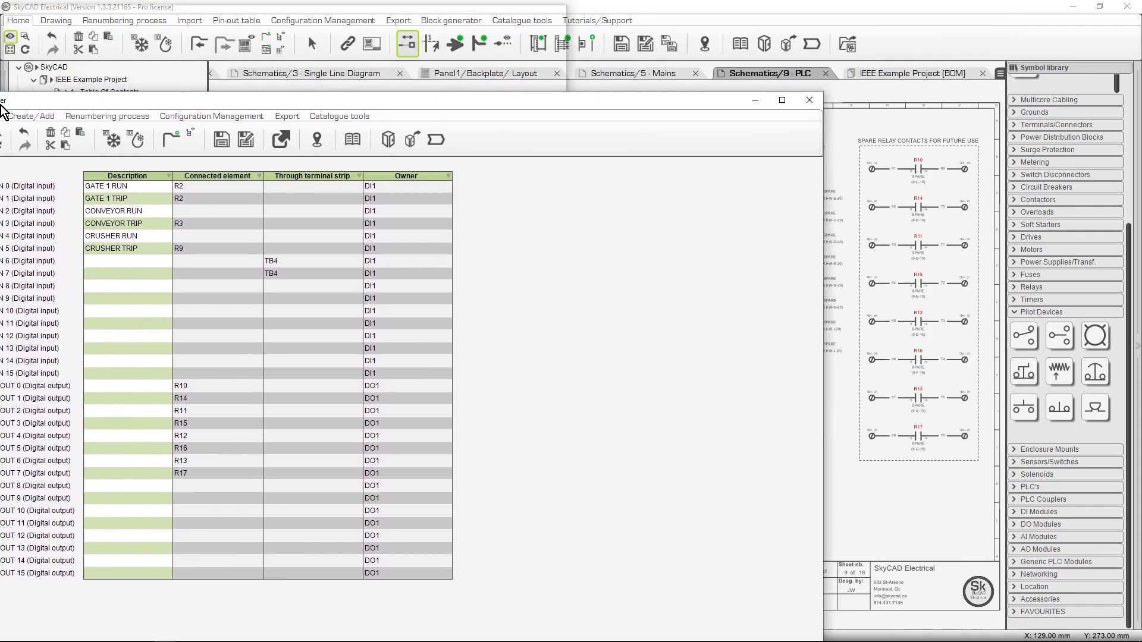
Step: Dock the PLC1 IO list beside the schematic and describe DI1-IN 6 as SPARE
click(781, 100)
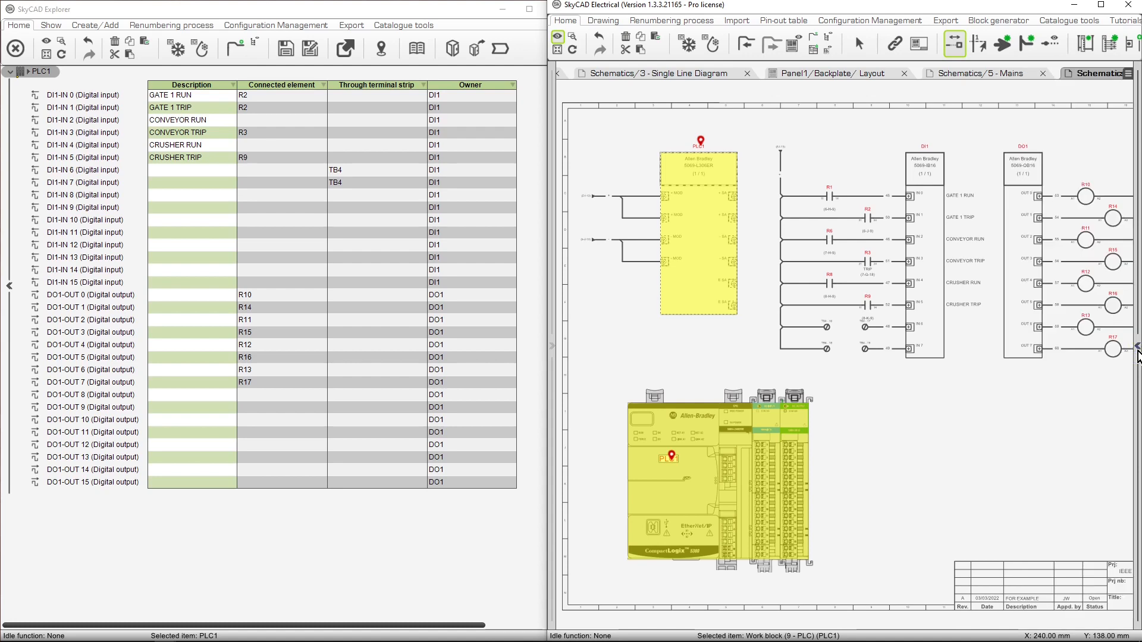
mouse_move(1082, 388)
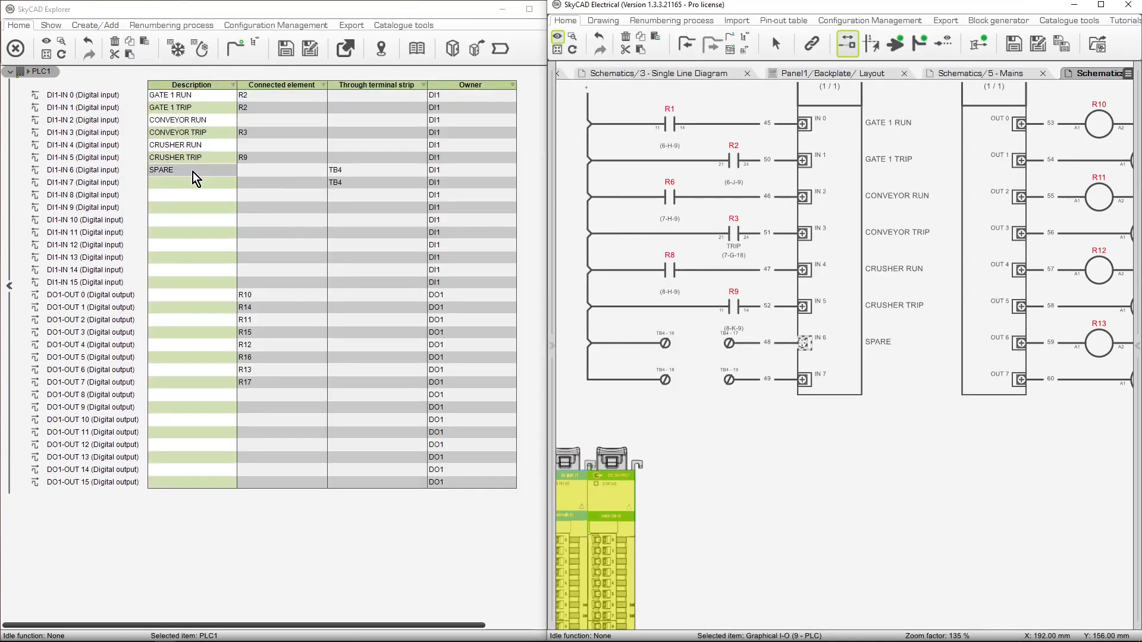
text(SP)
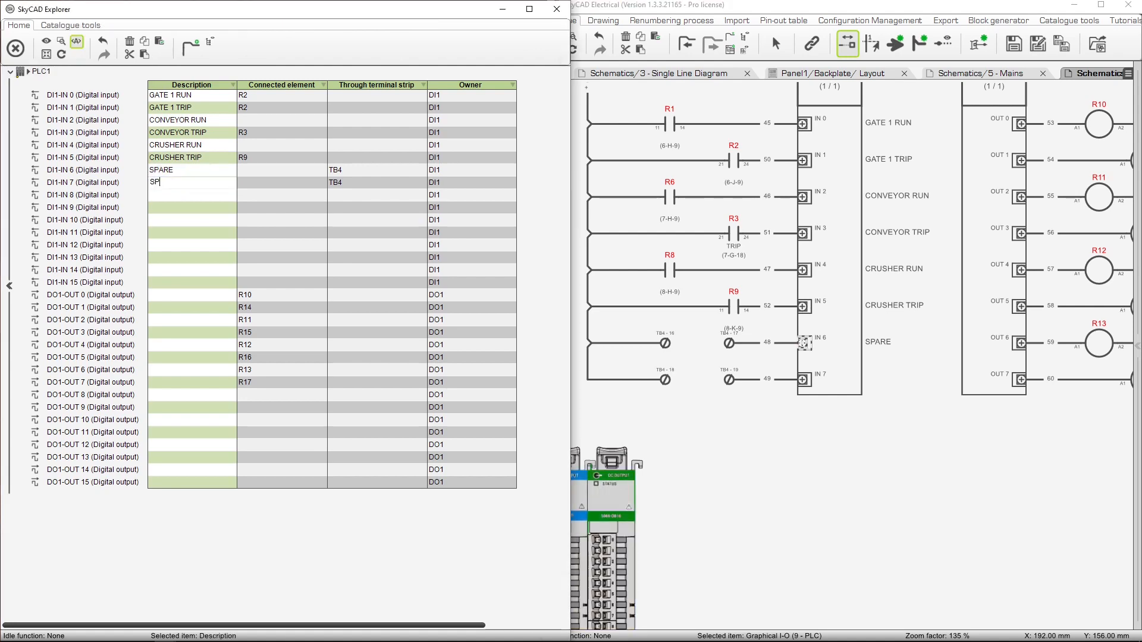